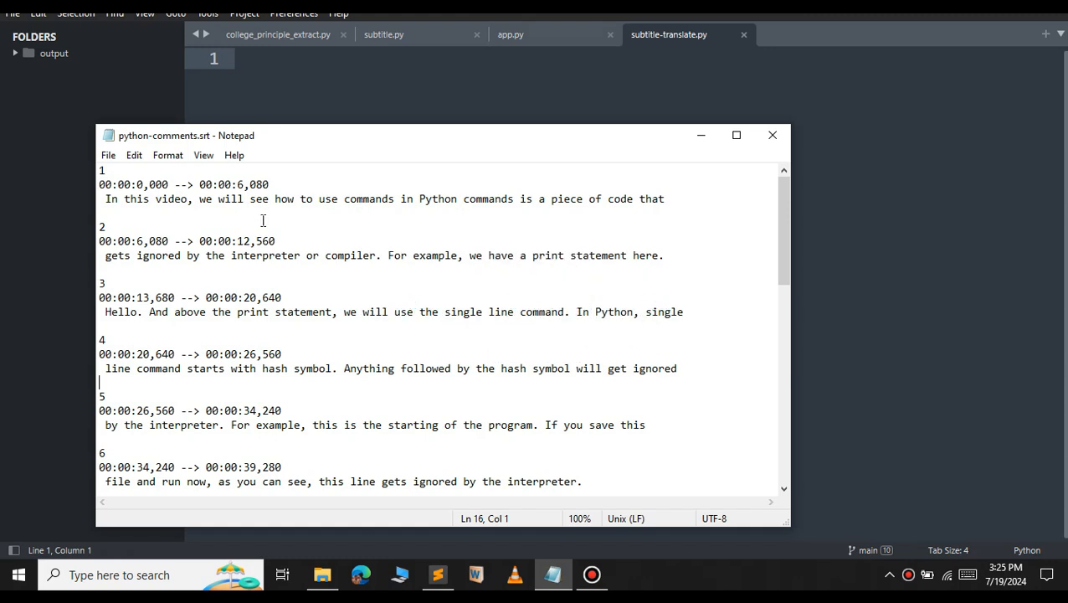
mouse_move(241, 171)
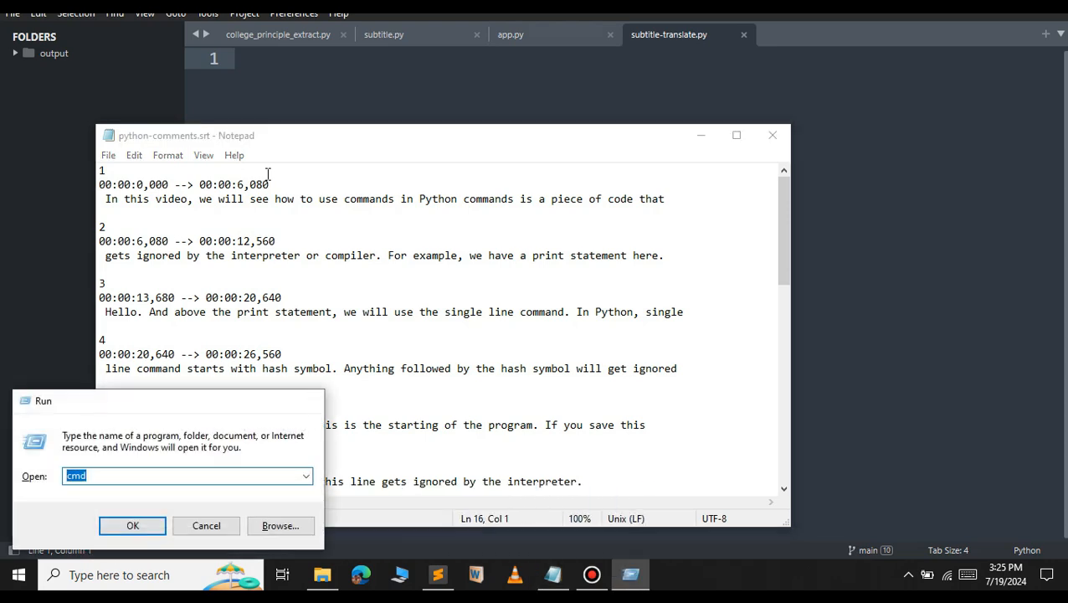
Step: Run 'pip install pysrt translate' in Command Prompt, then minimize the window
click(132, 526)
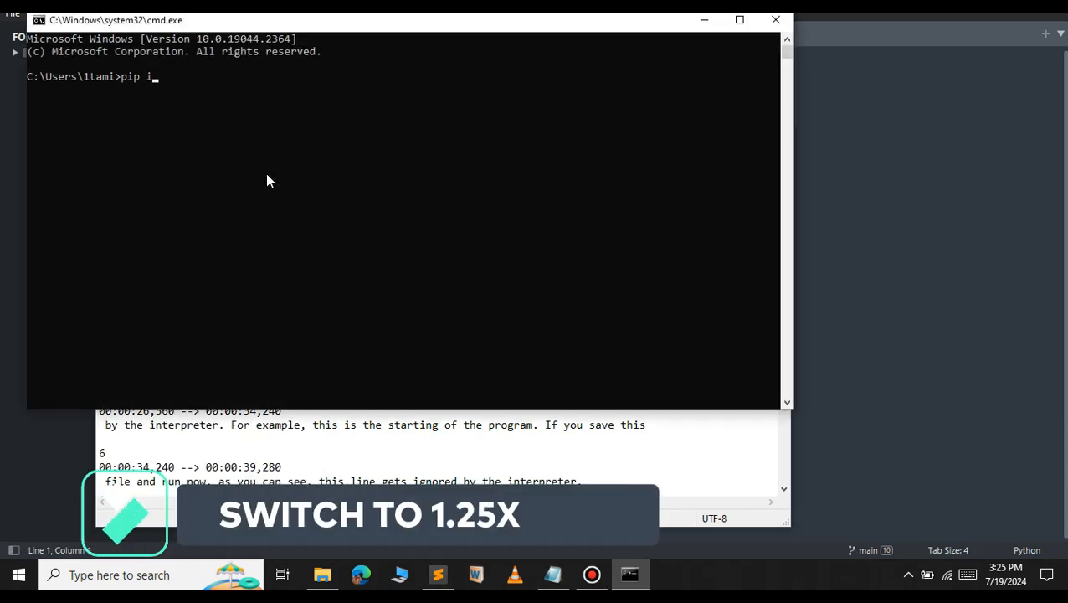
text(nstall pysrt t)
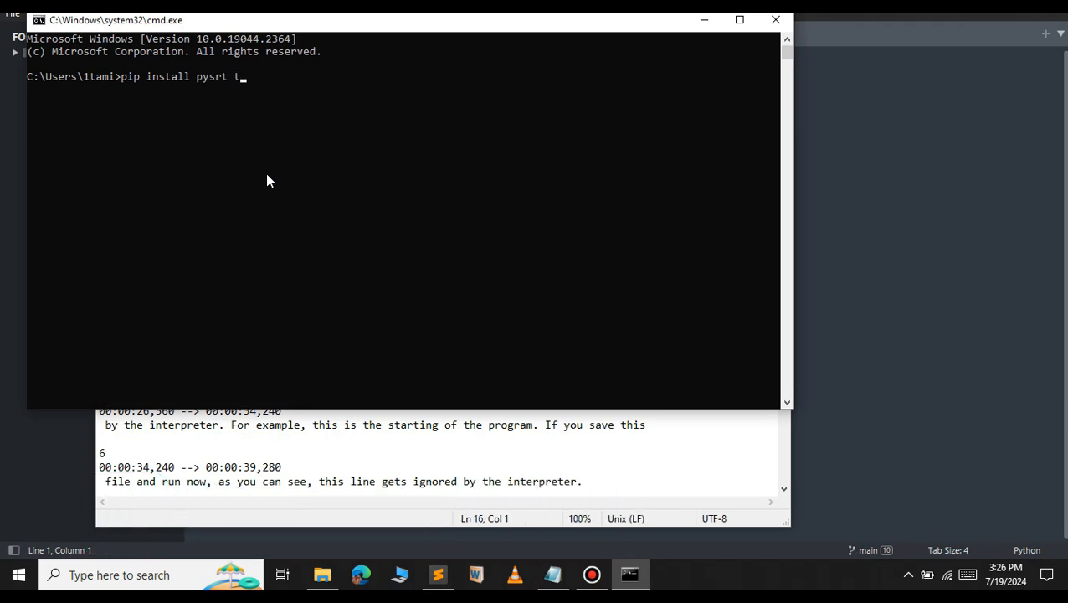
text(ranslate)
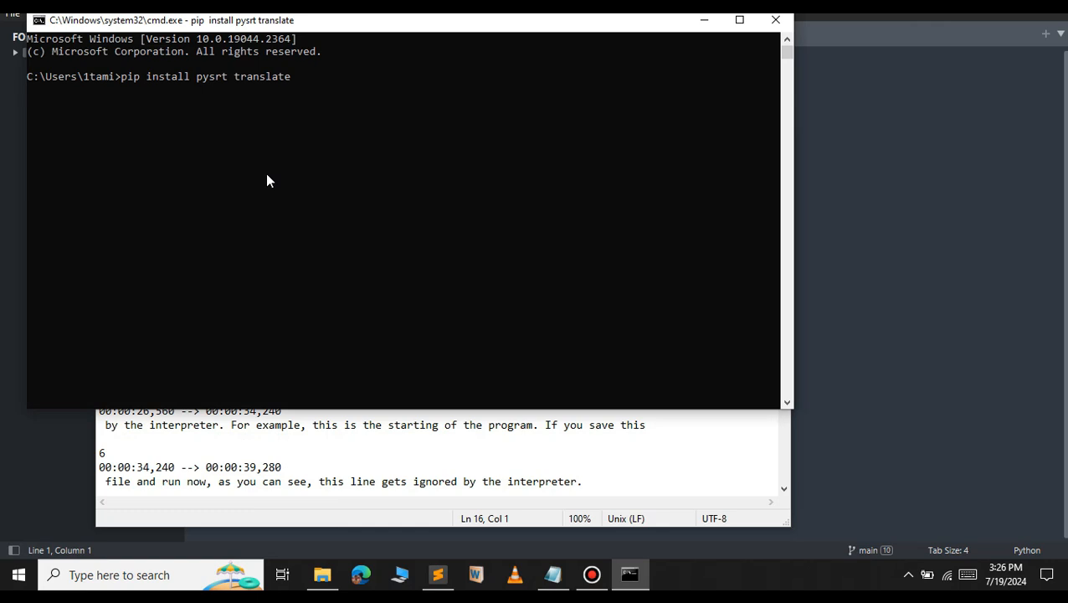
key(Return)
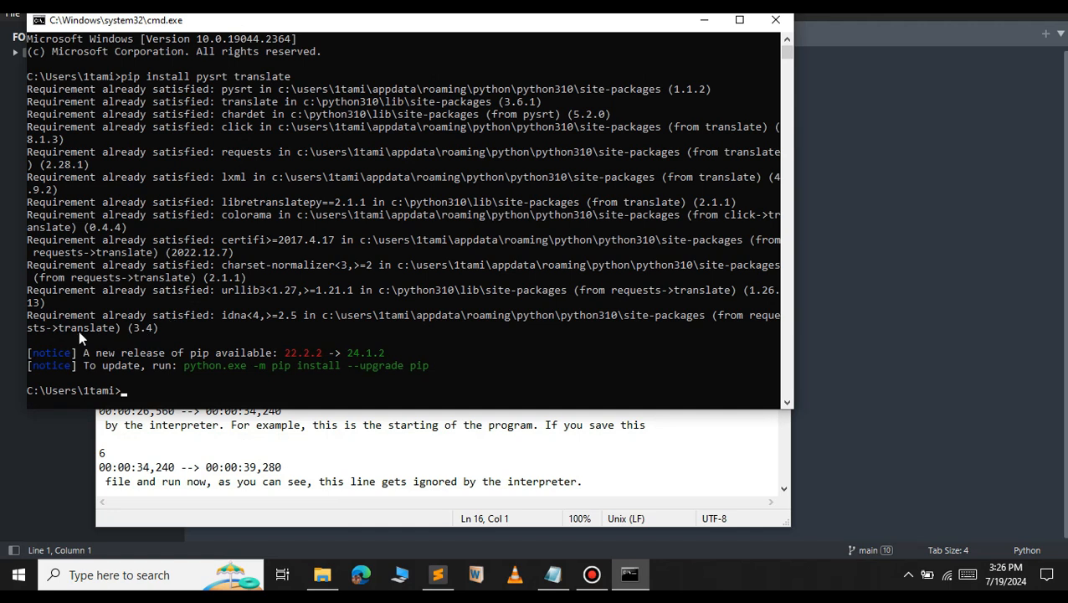
mouse_move(703, 20)
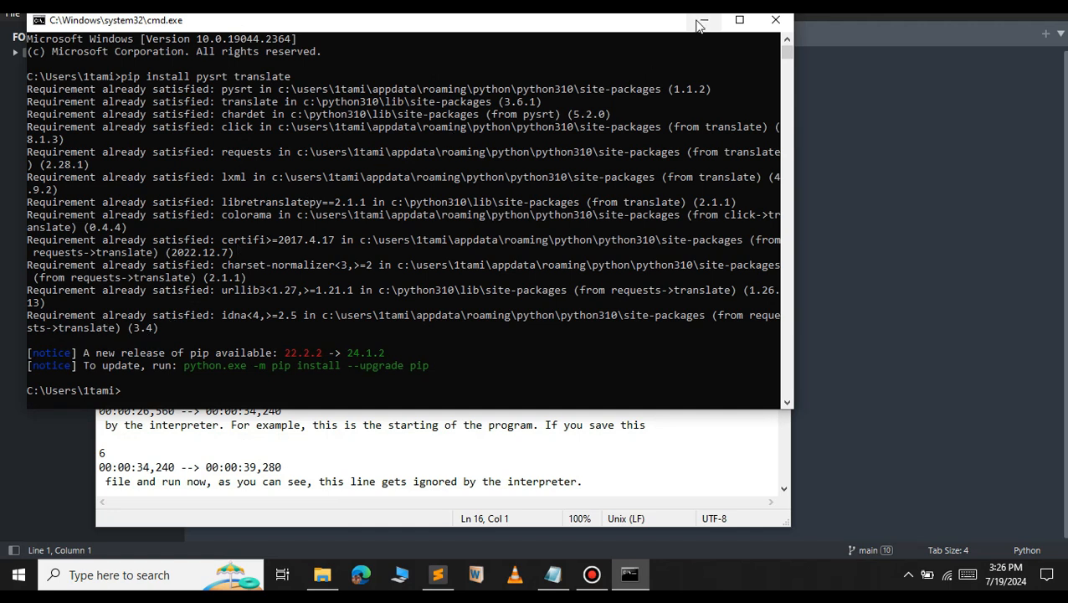
click(701, 20)
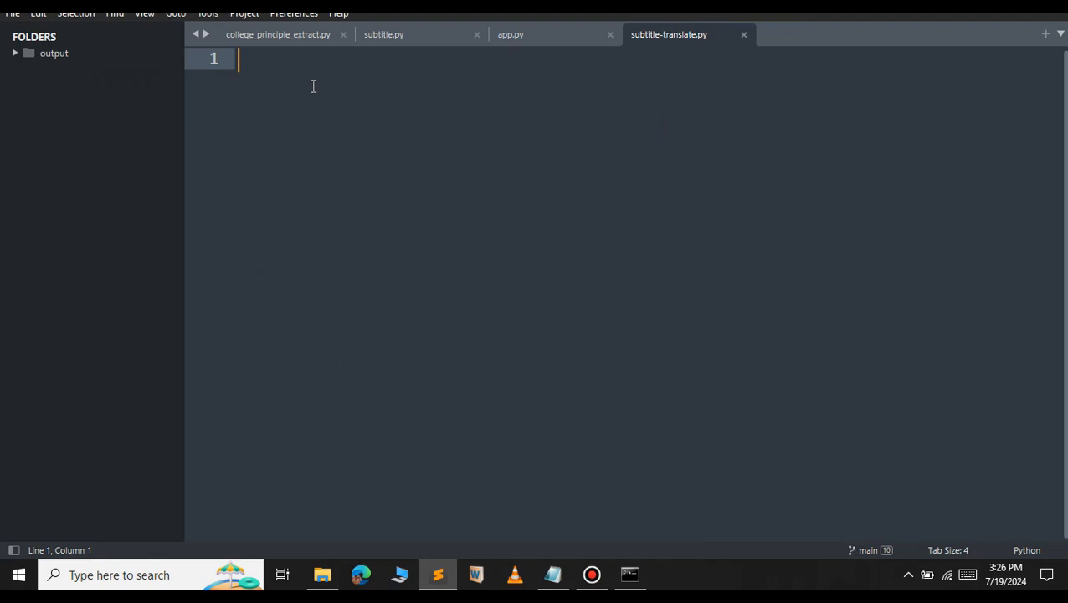
Step: Write 'import pysrt' and start a 'subs = pysrt.open("")' line in subtitle-translate.py
text(i)
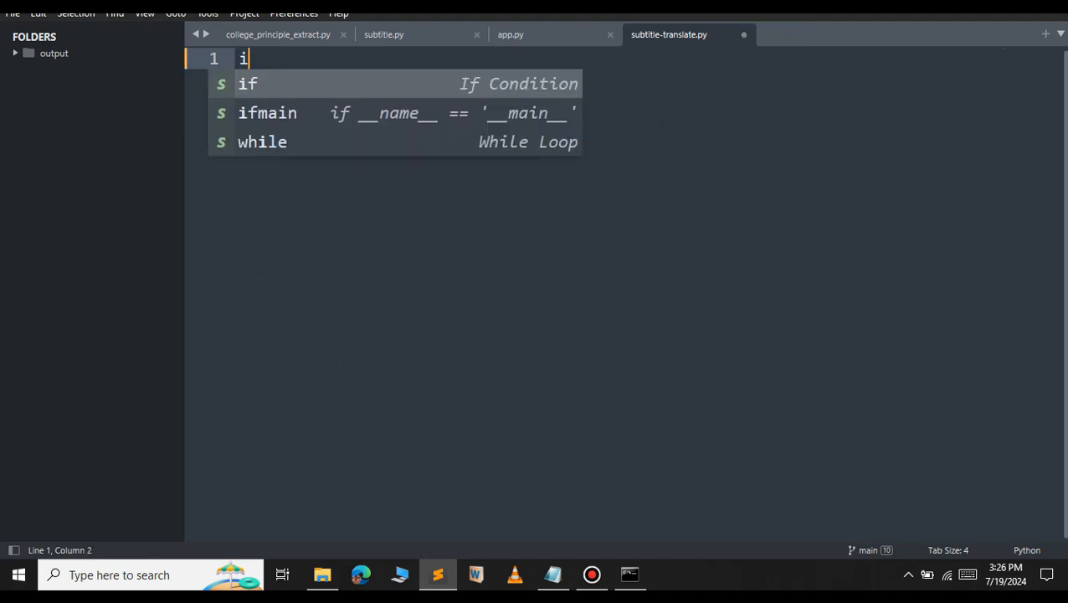
text(mport pysrt)
click(648, 186)
text(subs =)
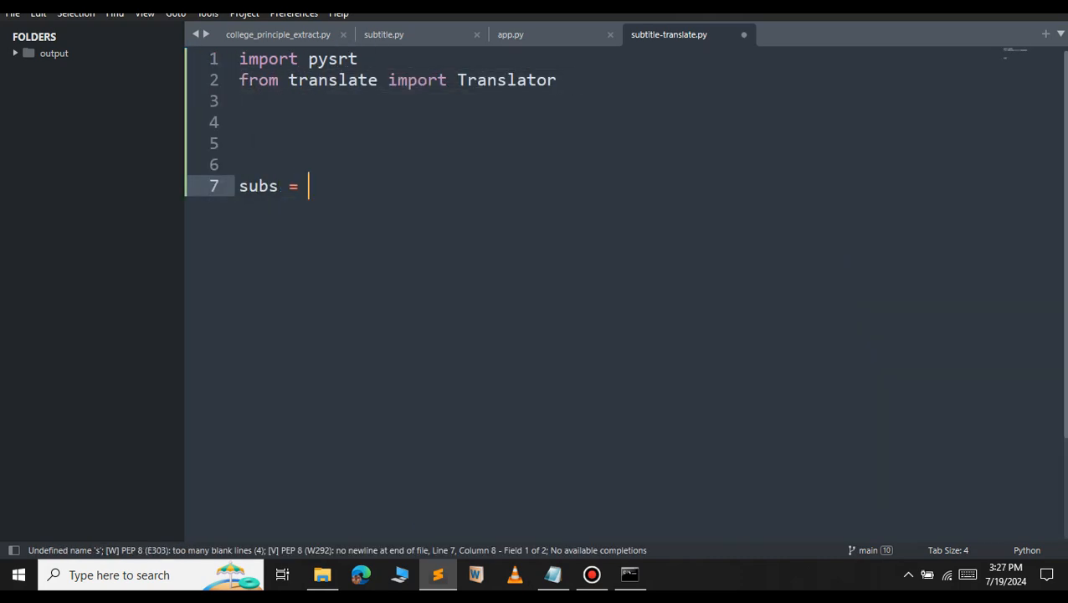
text(pysrt)
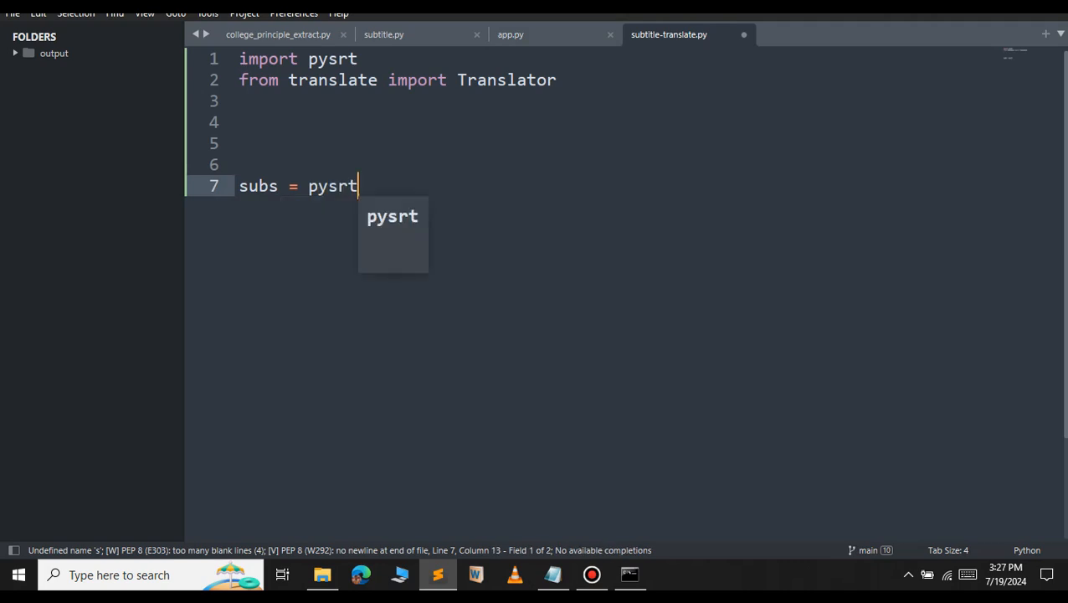
text(.open()
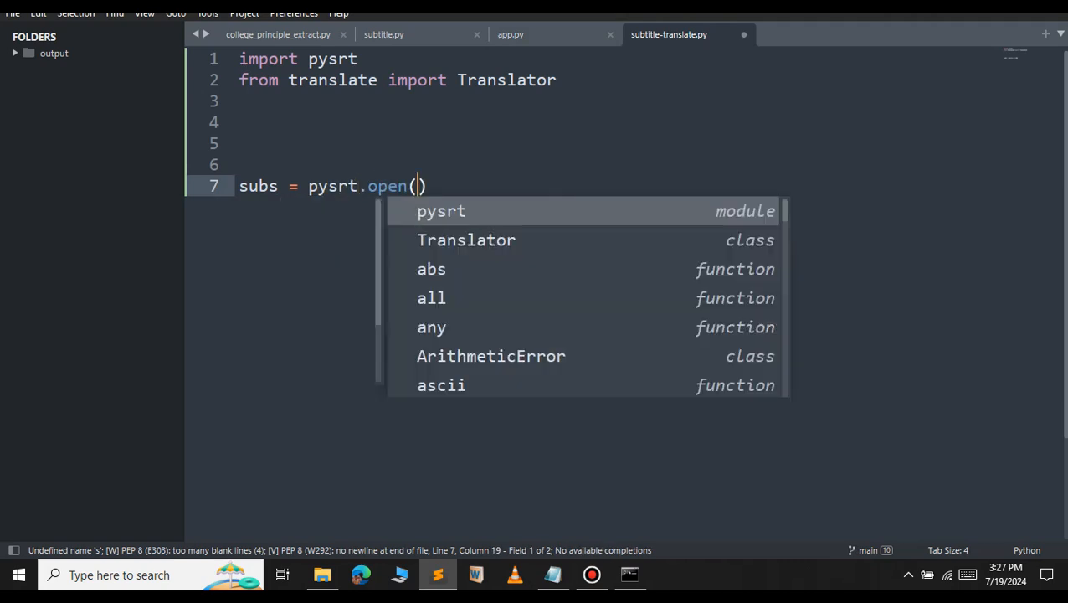
text(")
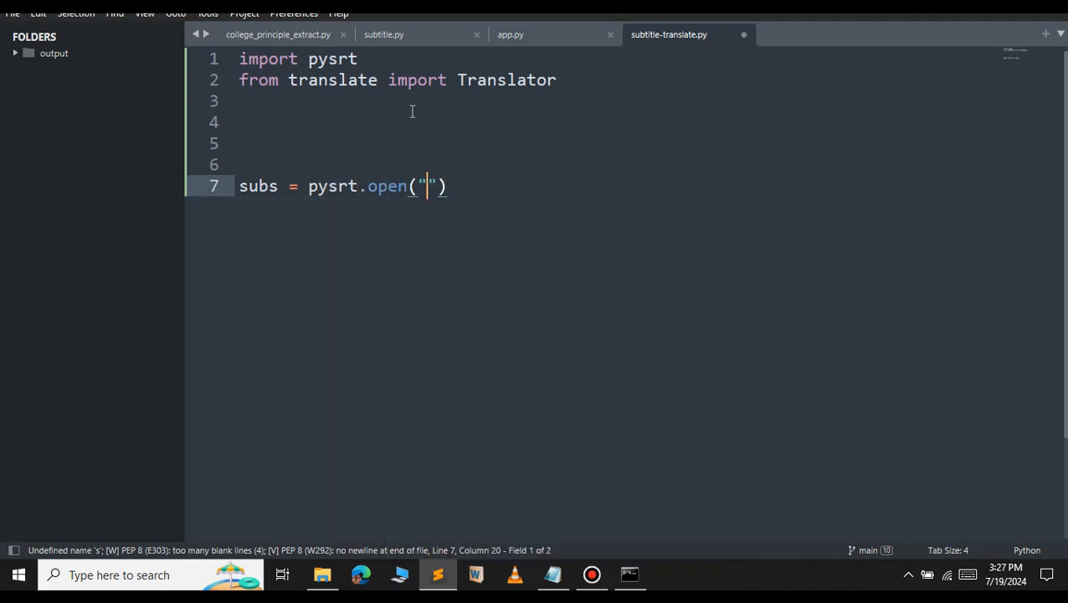
mouse_move(395, 355)
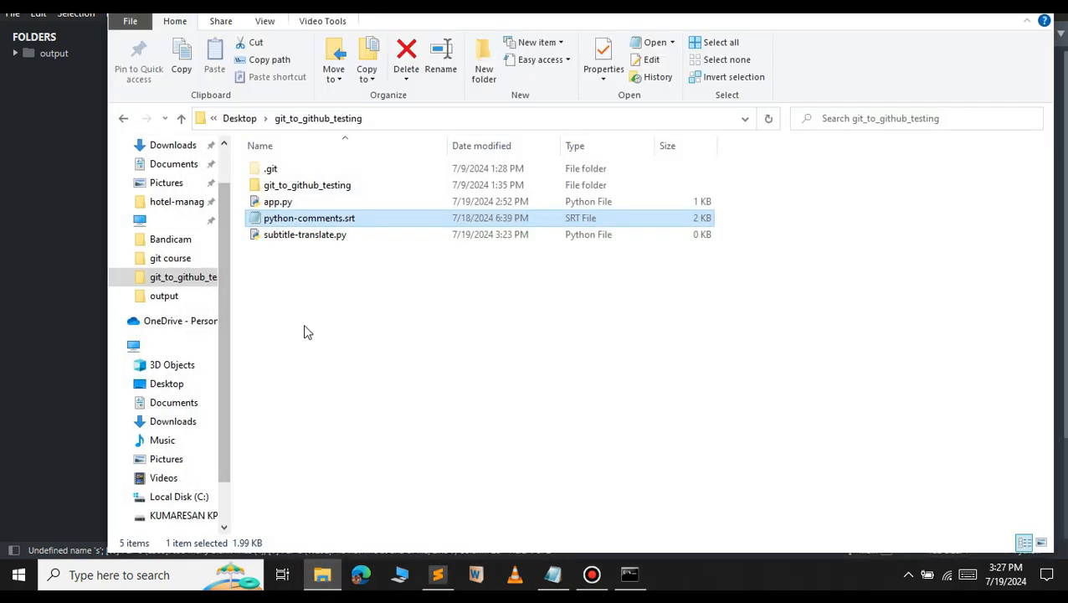
mouse_move(355, 228)
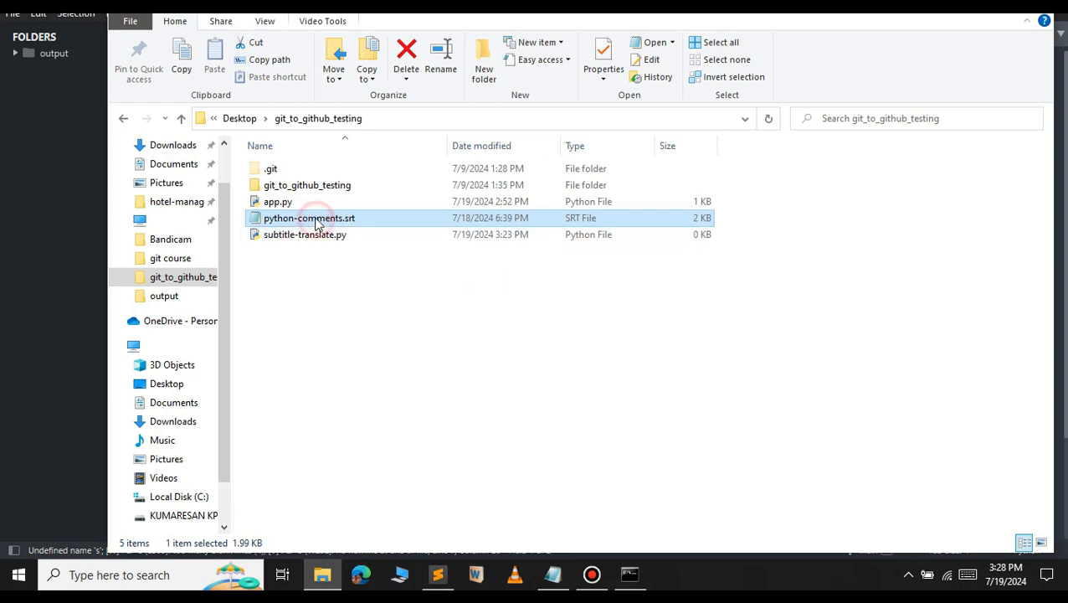
Step: Copy the python-comments.srt file name from the git_to_github_testing folder
double_click(308, 217)
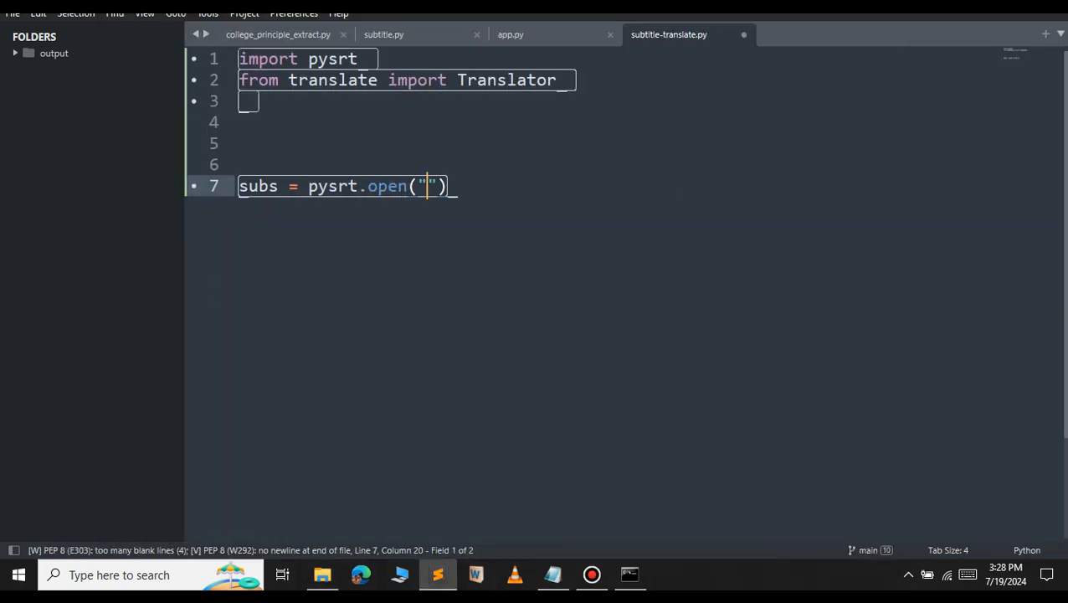
Step: Open python-comments.srt and add 'for sub in subs: sub.text = translate_text()'
text(python-comments.srt)
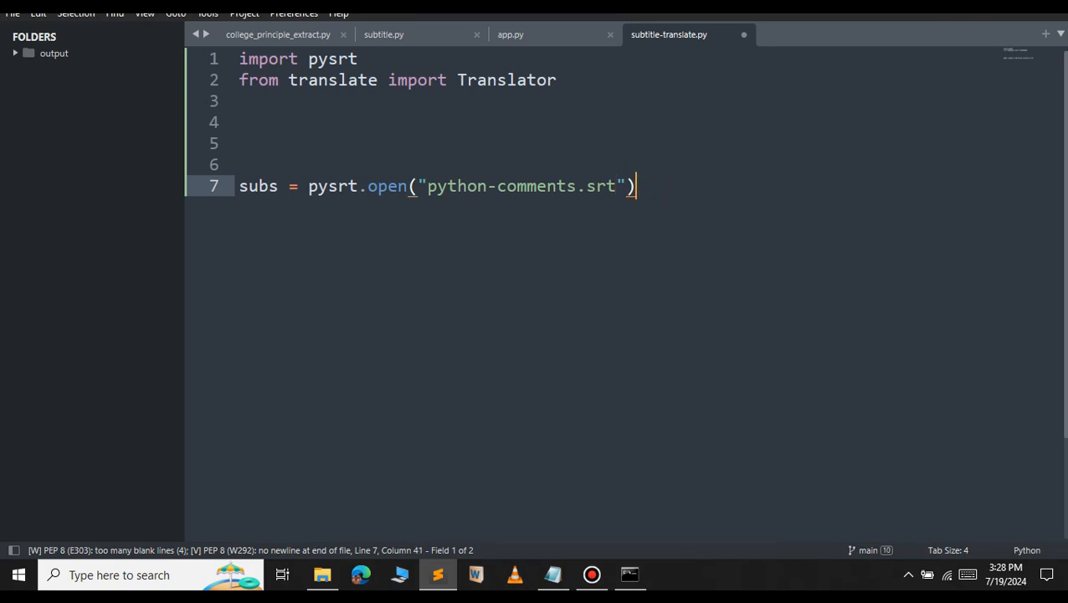
text(f)
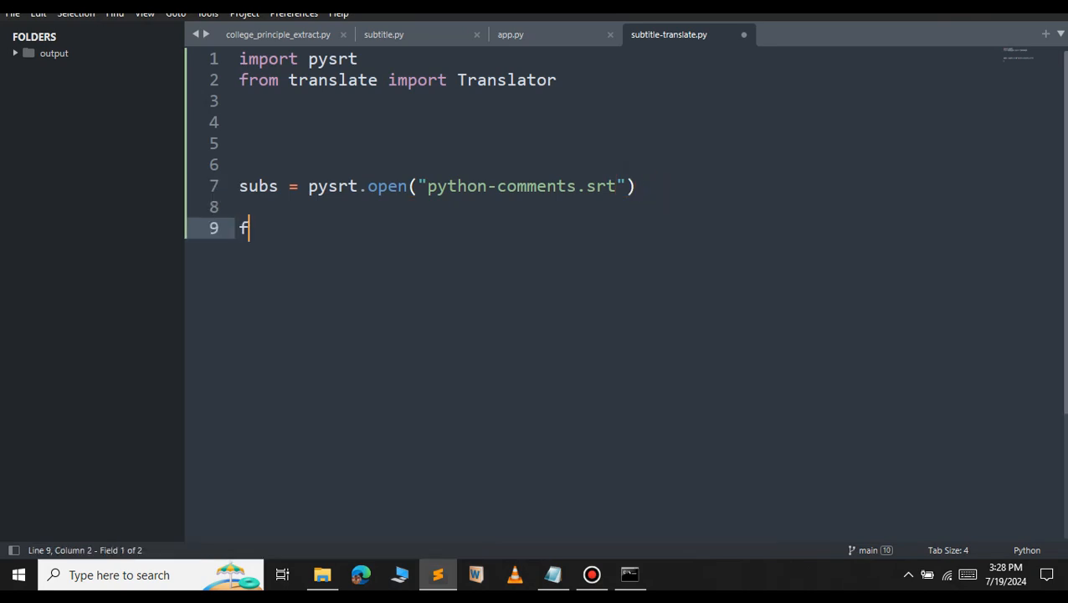
text(or sub i)
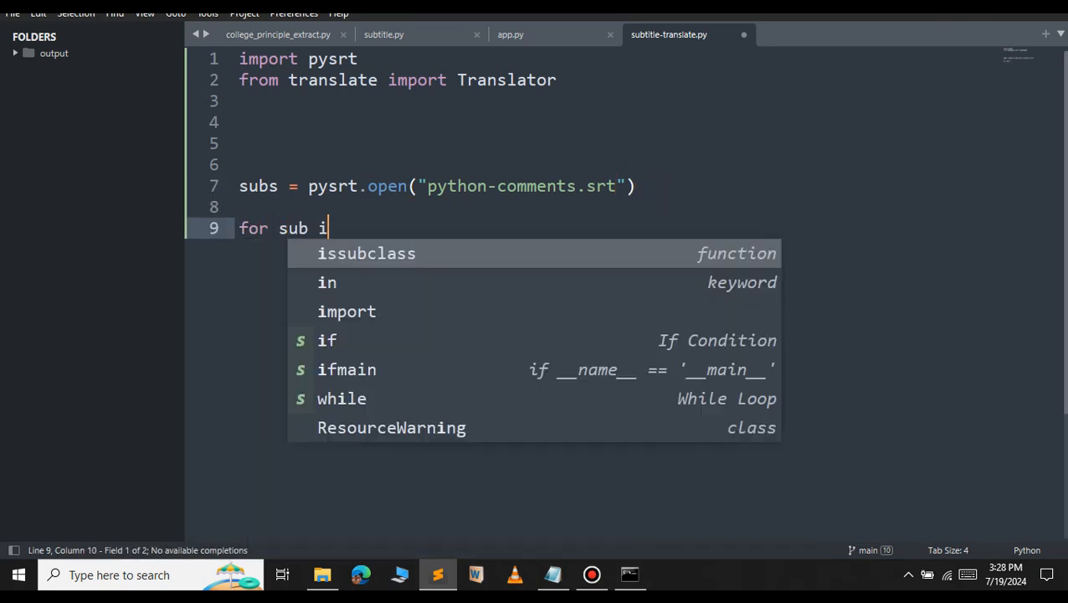
text(n subs:)
text(sub.t)
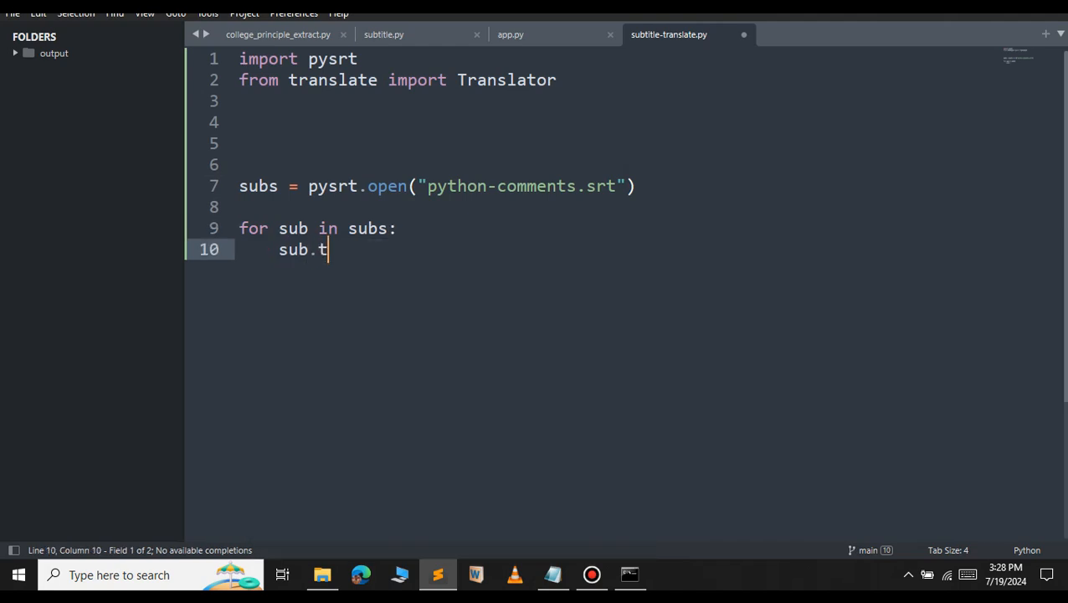
text(ext)
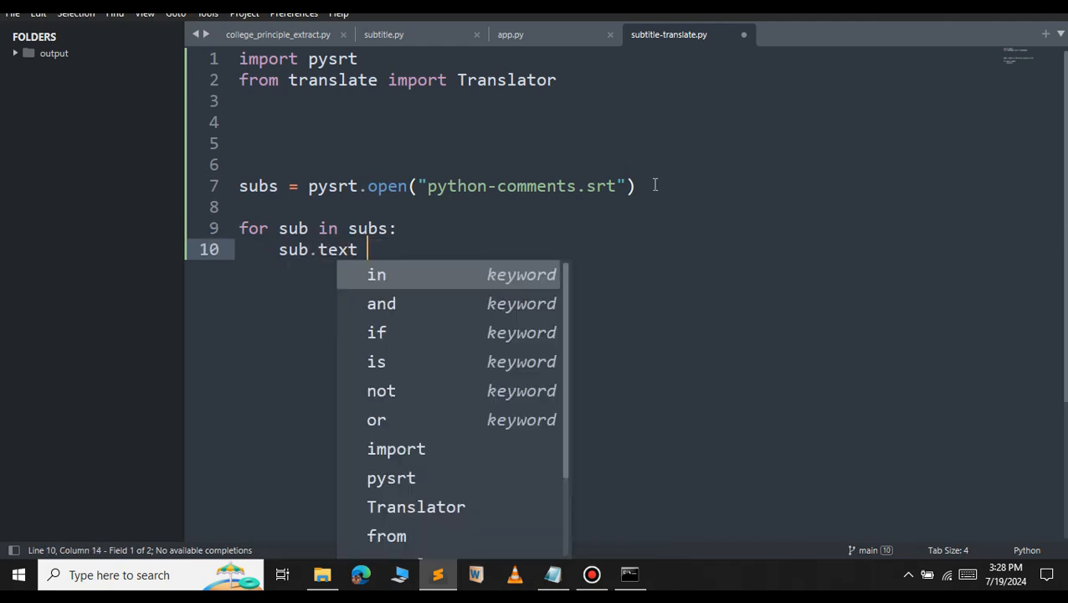
text(= translate_t)
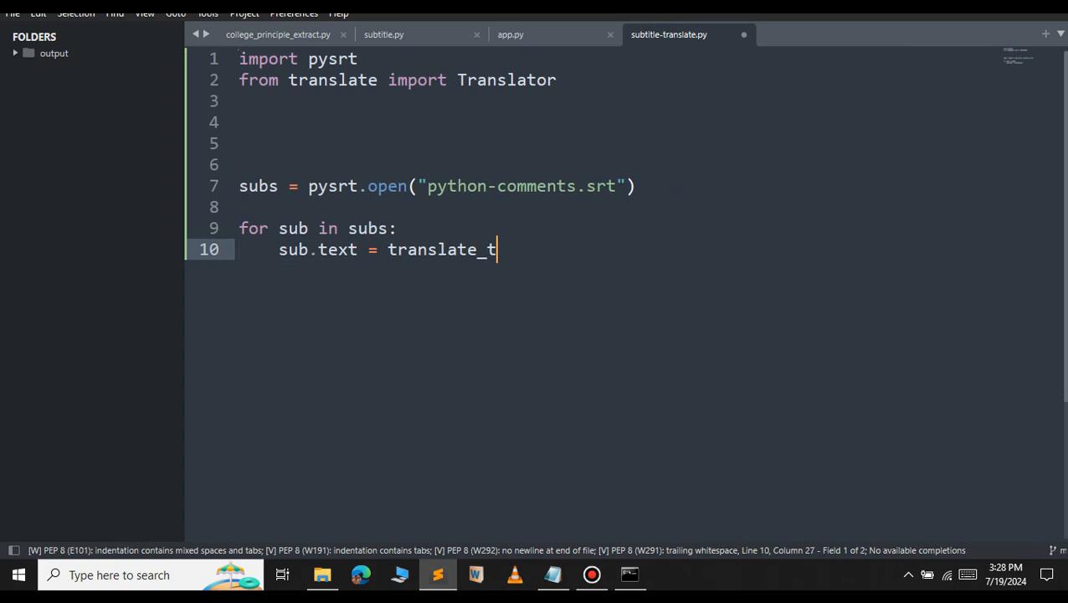
text(ext())
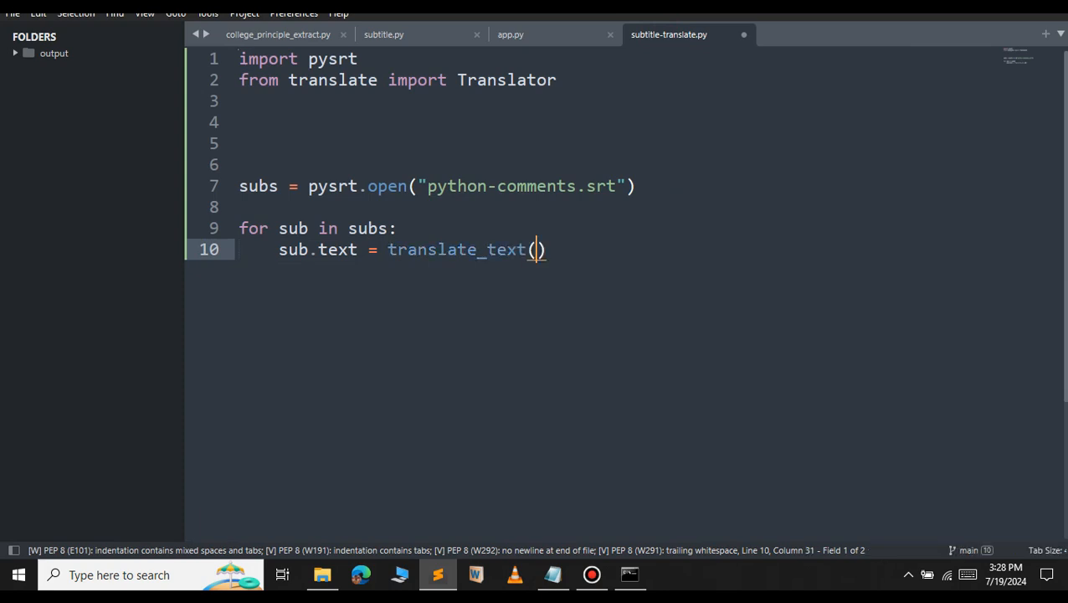
mouse_move(295, 144)
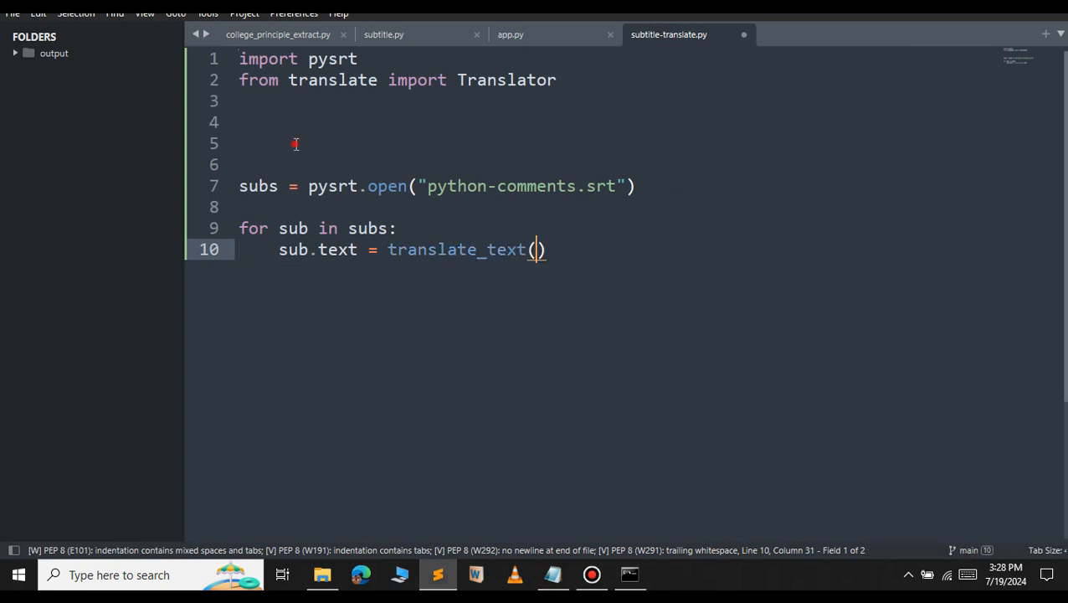
Step: Write the header 'def translate_text(text, to_lang, from_lang):'
text(def)
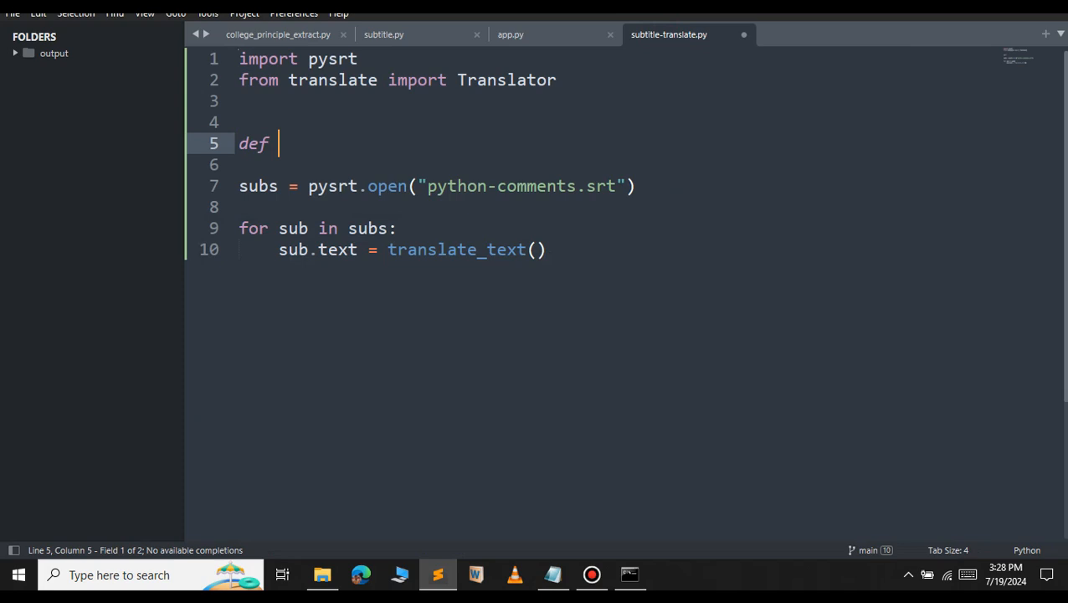
text(translate_)
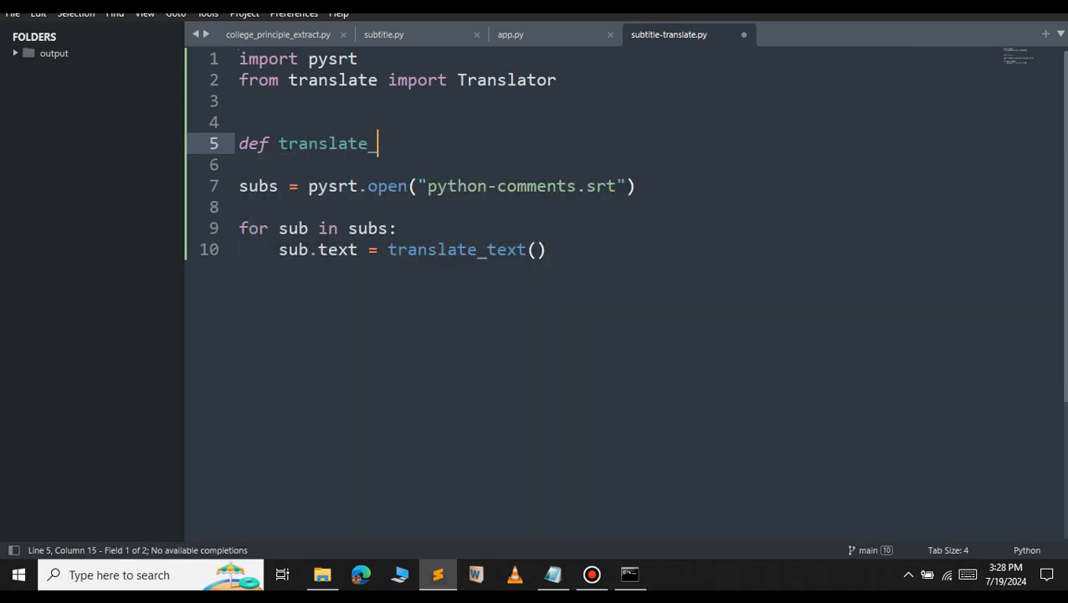
text(text())
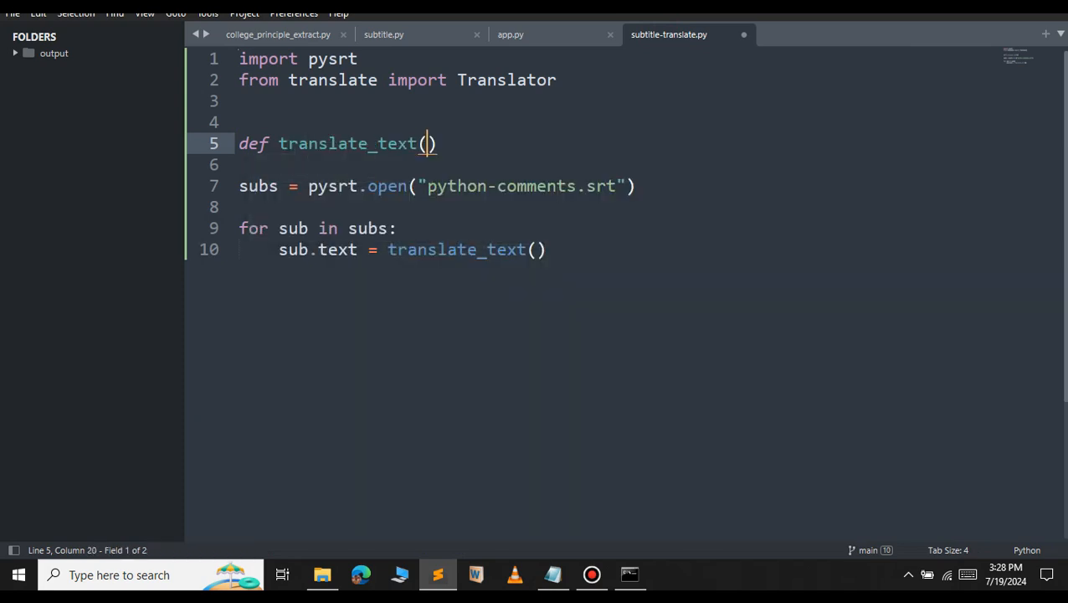
text(e)
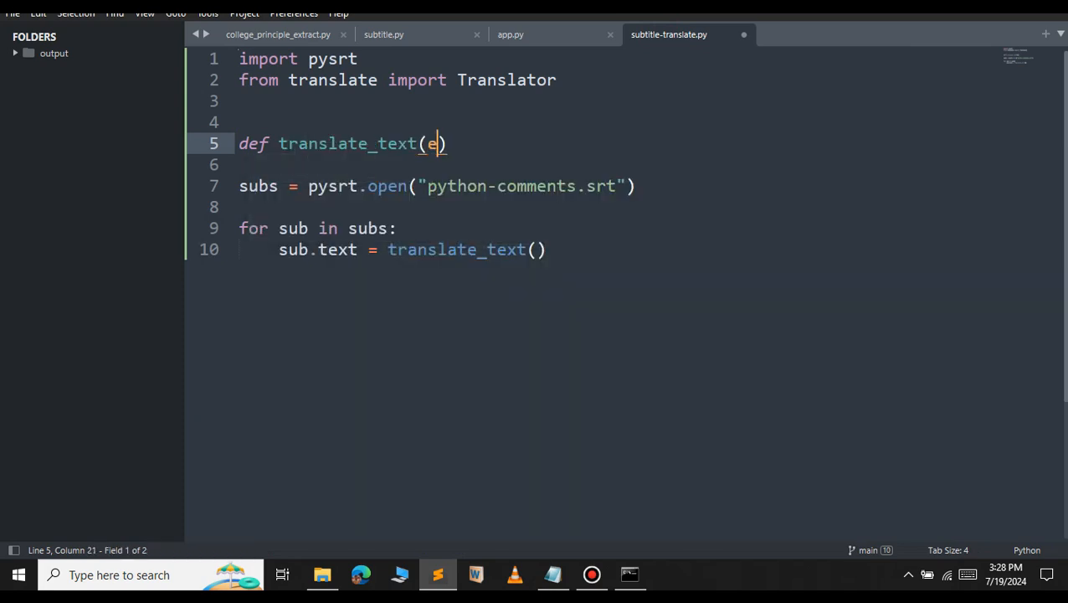
text(text,)
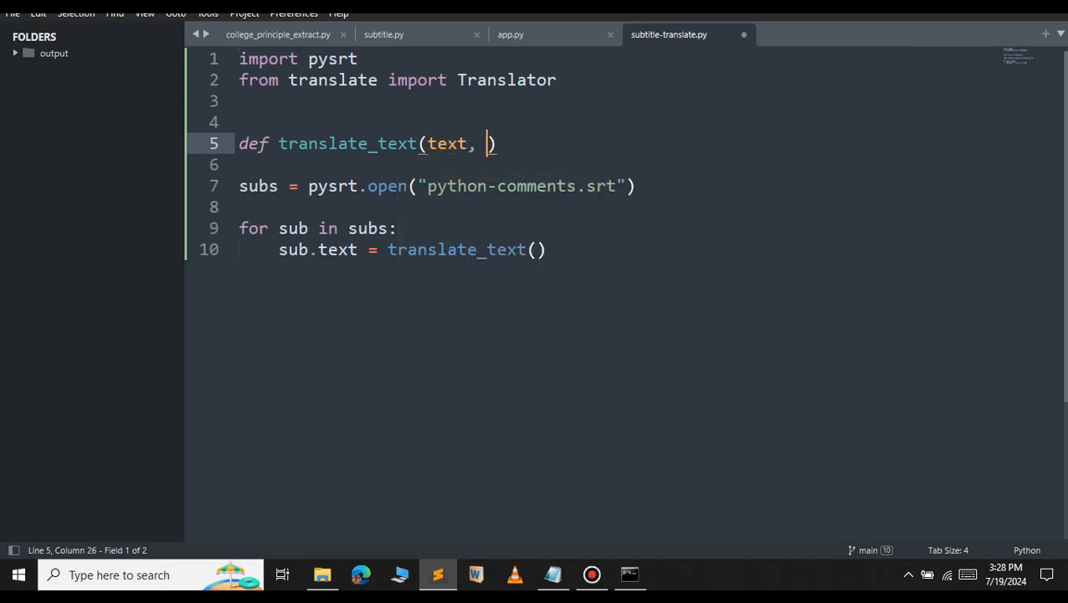
text(to_)
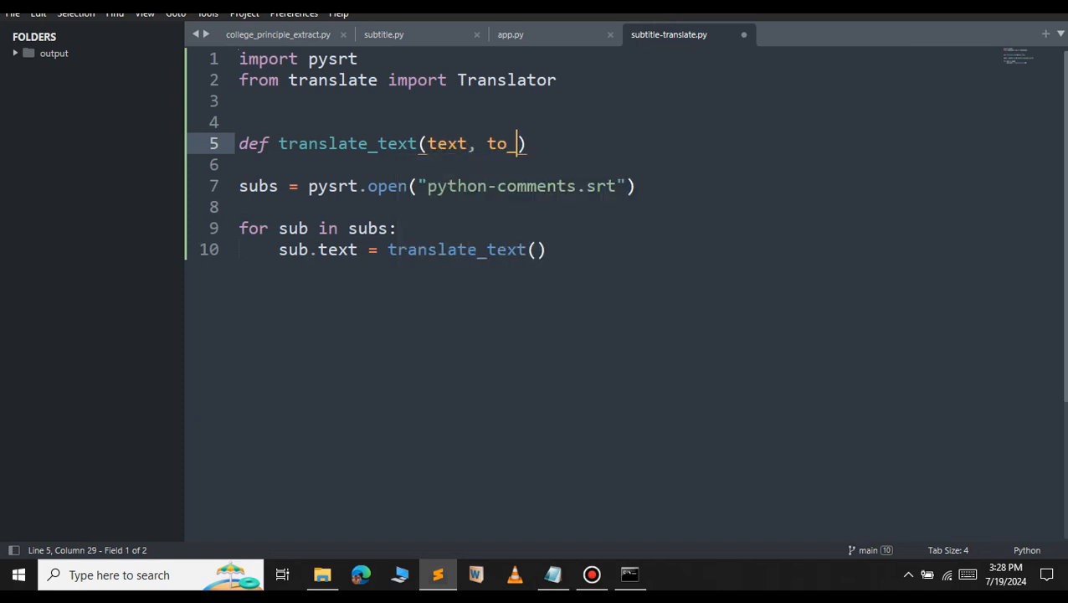
text(lang)
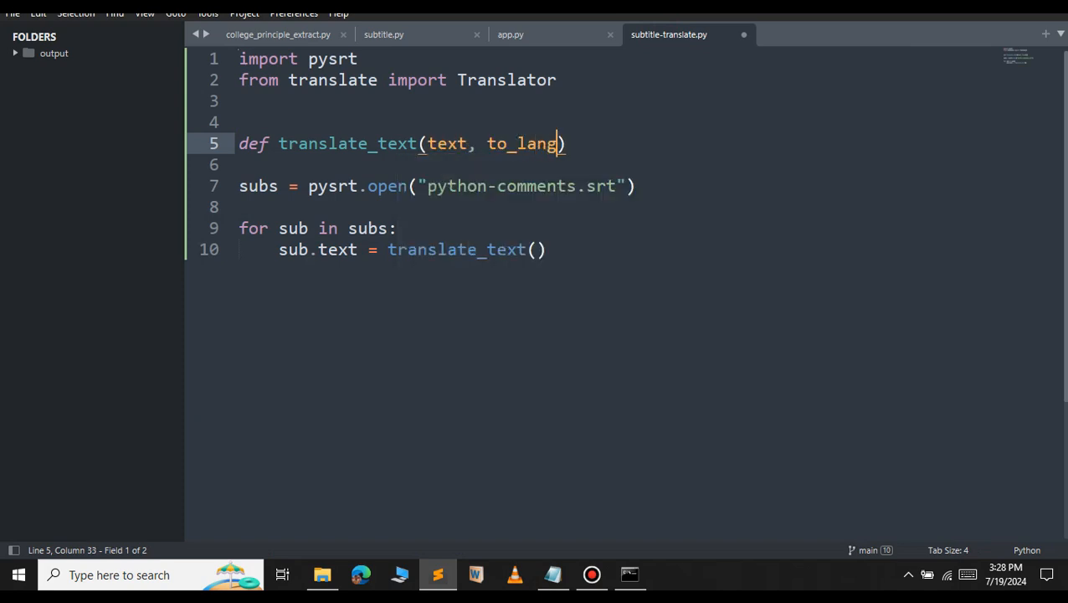
text(,from_lang)
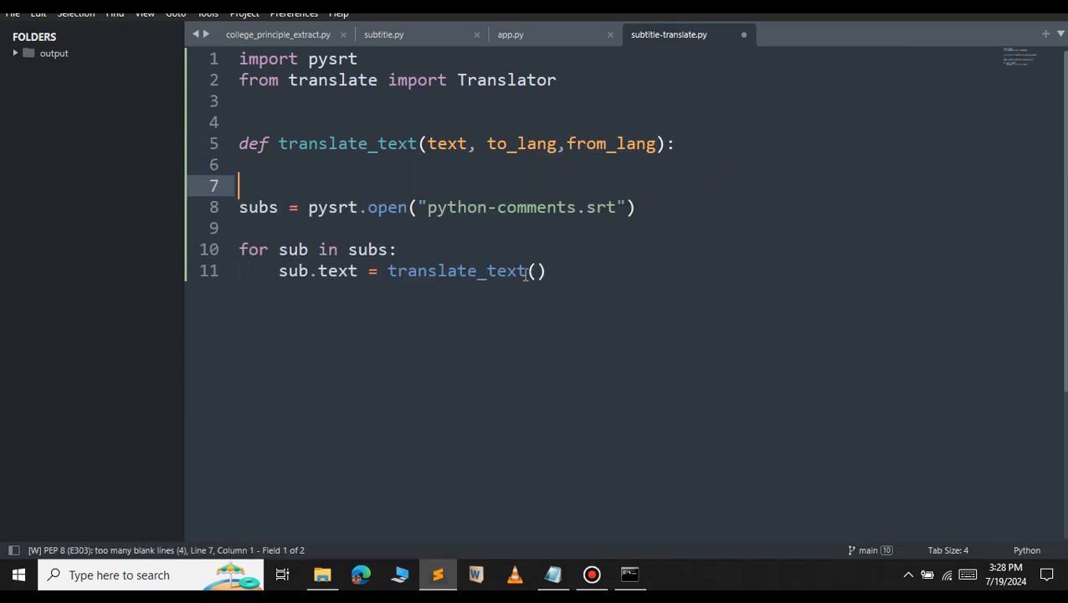
Step: Make the loop call translate_text(sub.text, to_lang="ta", from_lang="en")
text(s)
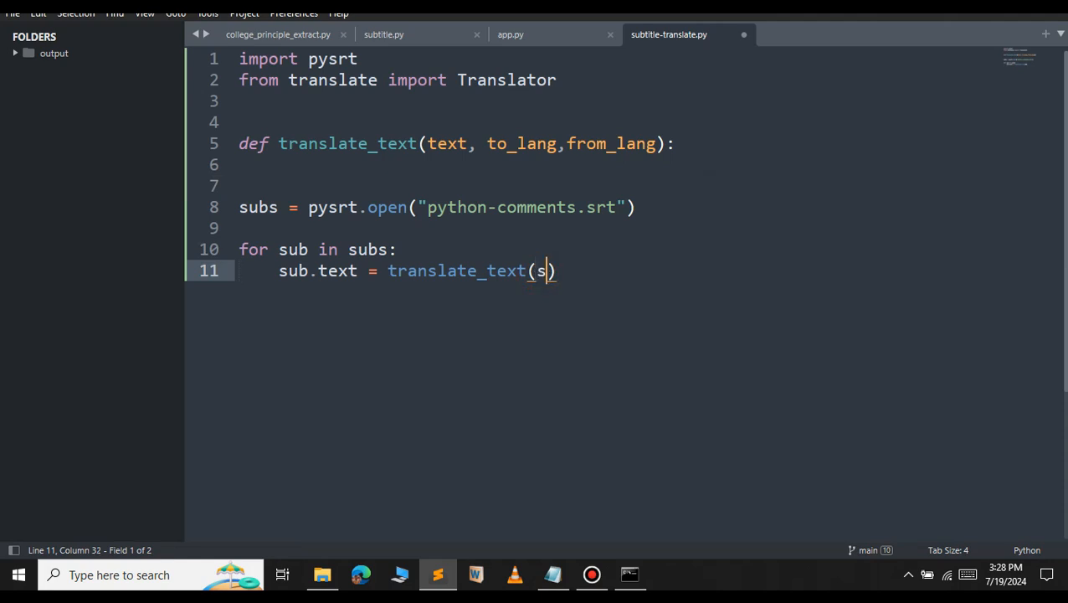
text(ub.text,to)
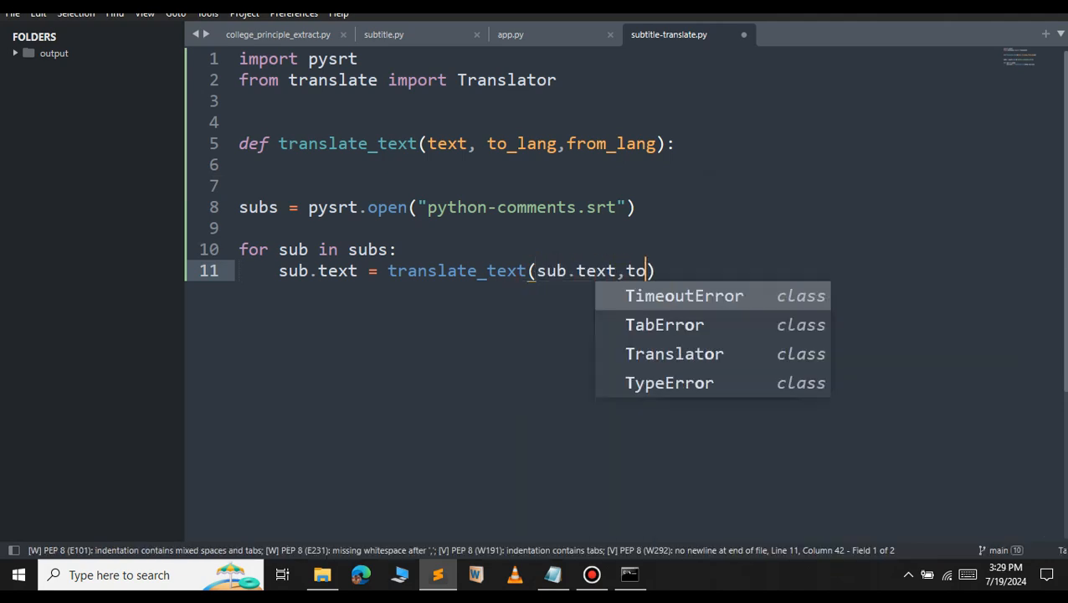
text(_lang=)
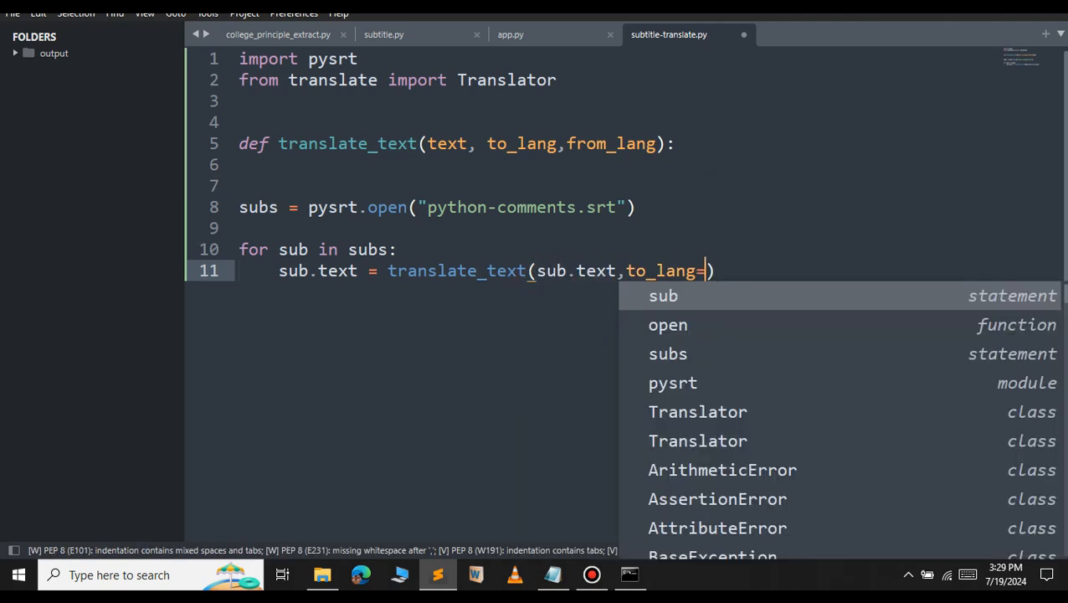
text(")
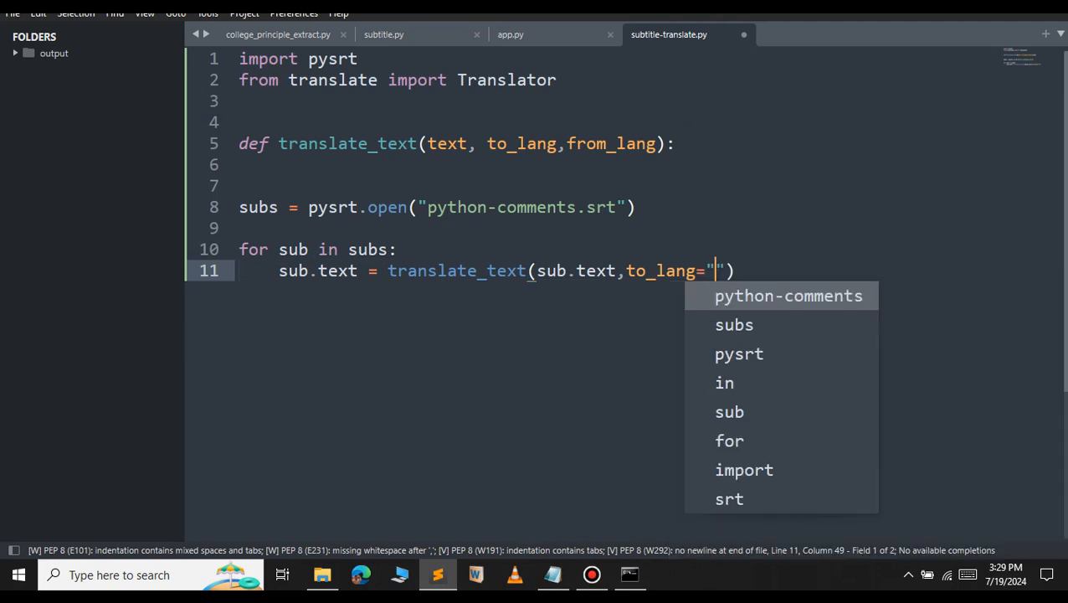
text(ta",")
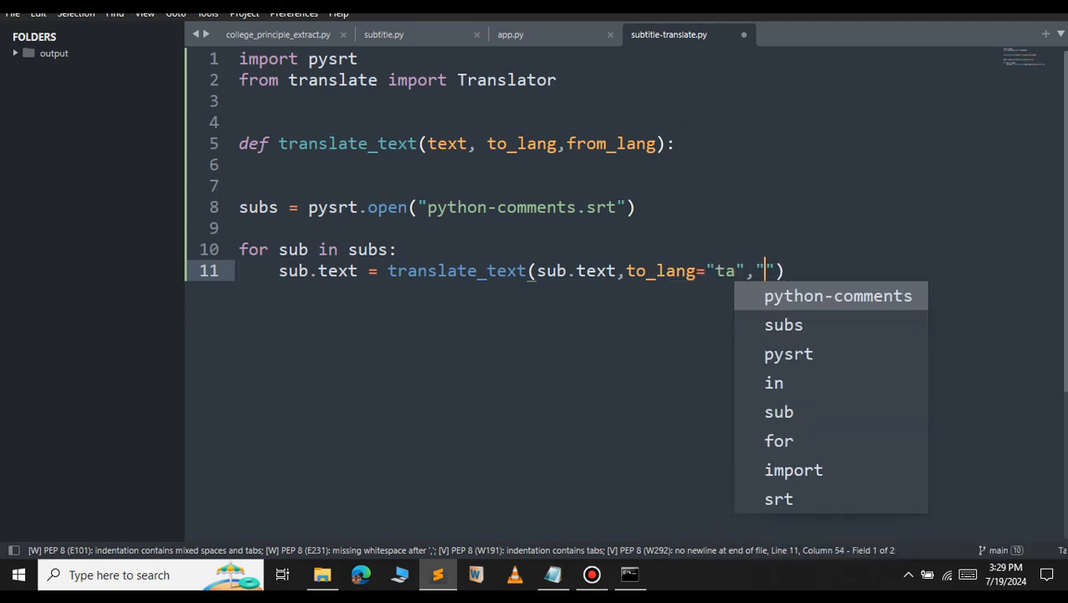
text(from_lang="en)
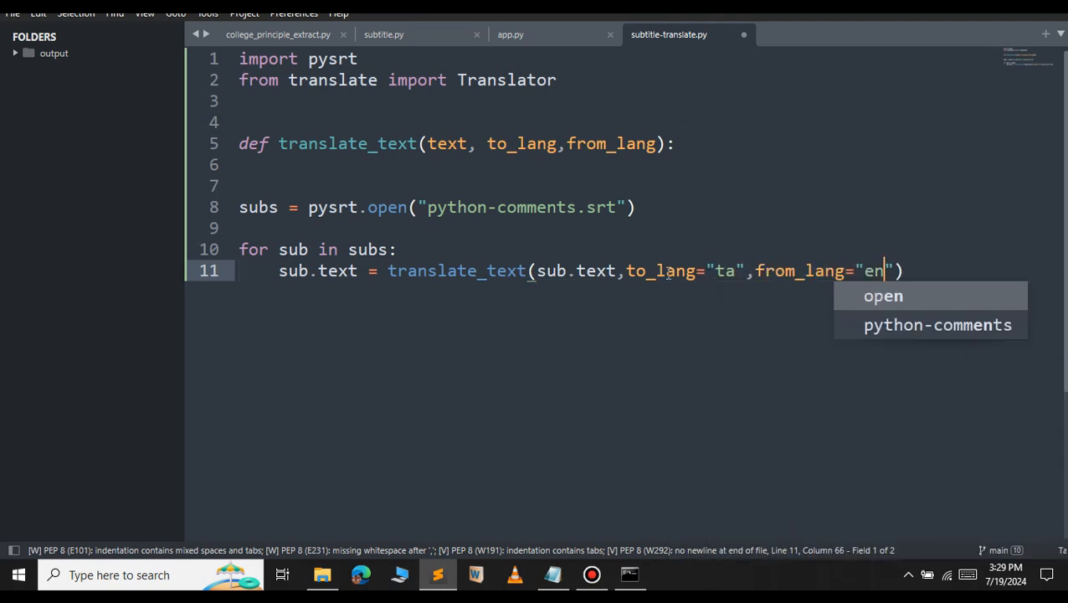
mouse_move(786, 277)
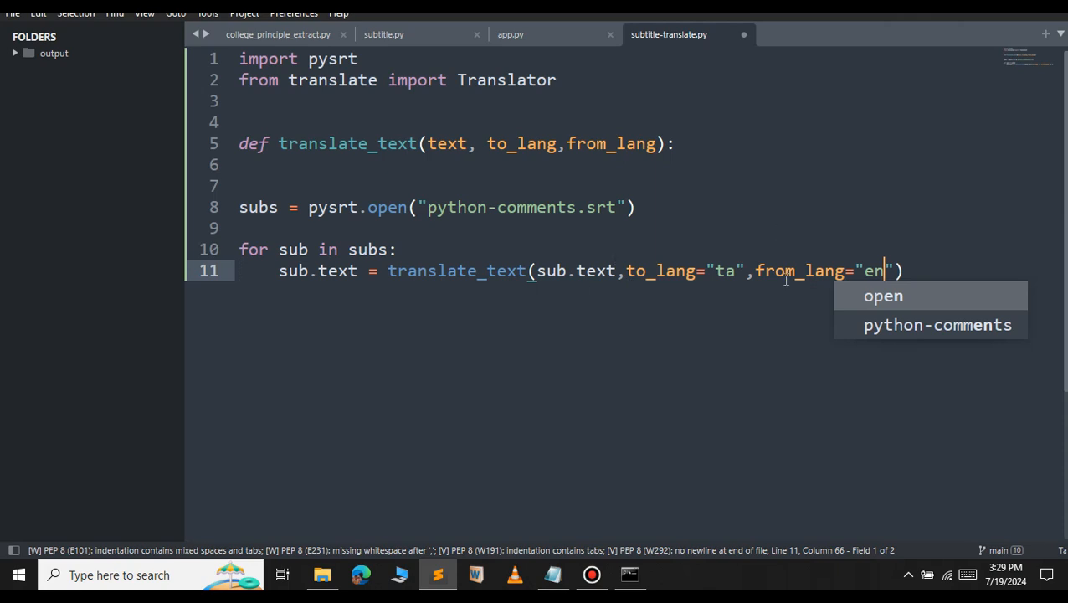
click(676, 144)
text(translate)
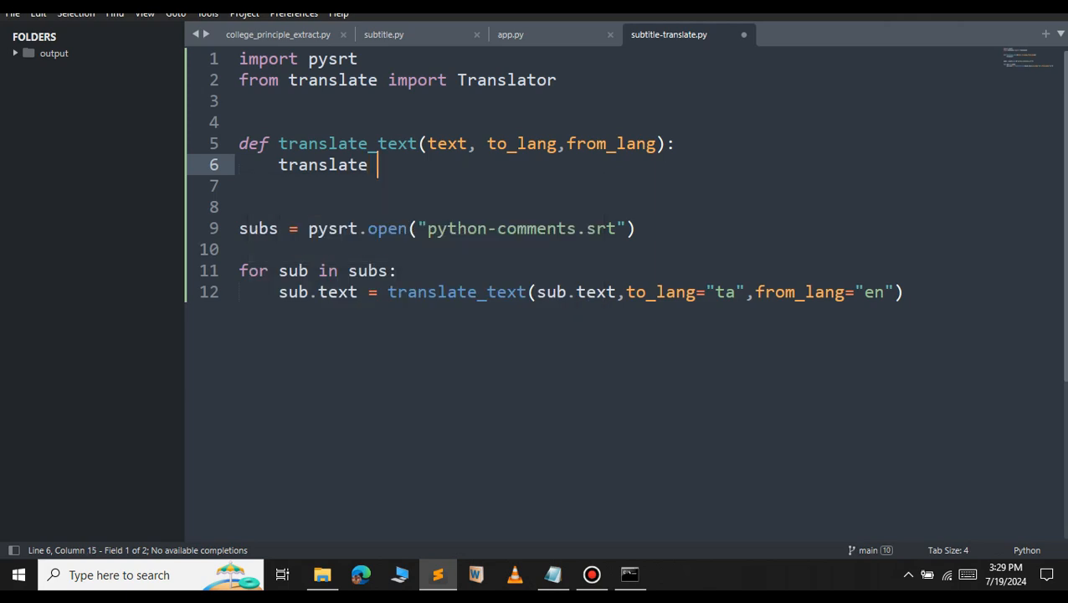
Step: Fill the function body: create a Translator, set text = translator.translate(text), return text
text(= Translator(to_lang=to_lang , from_lang=from_lang)
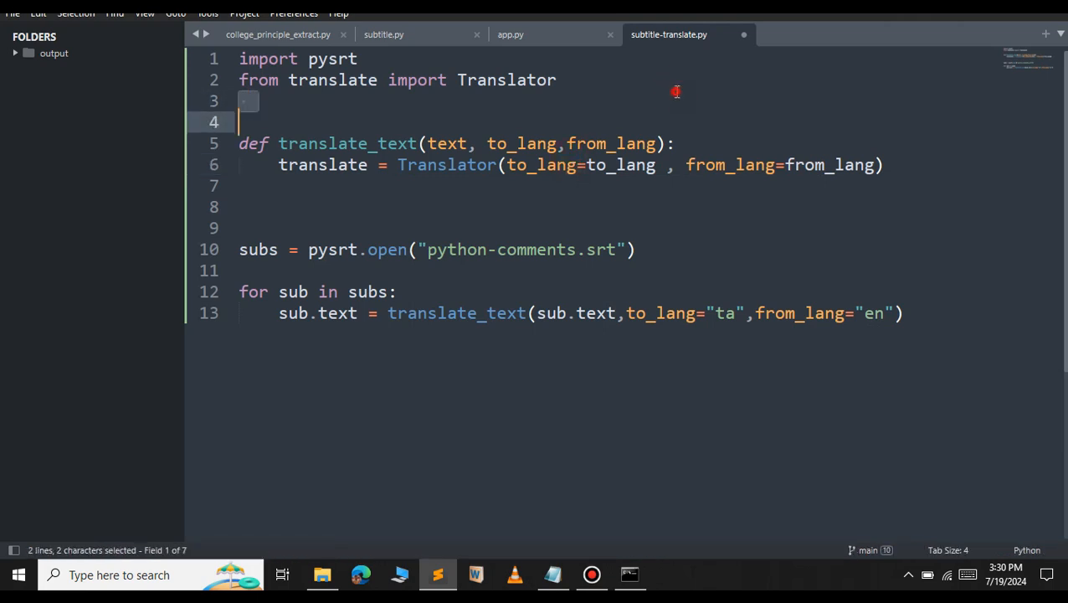
text(text =)
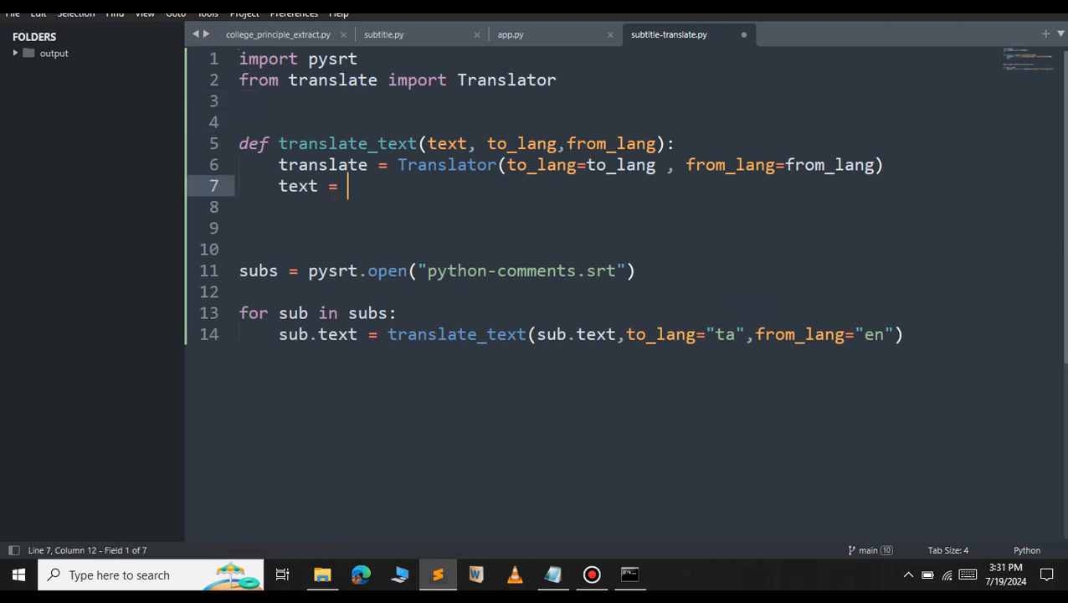
text(tra)
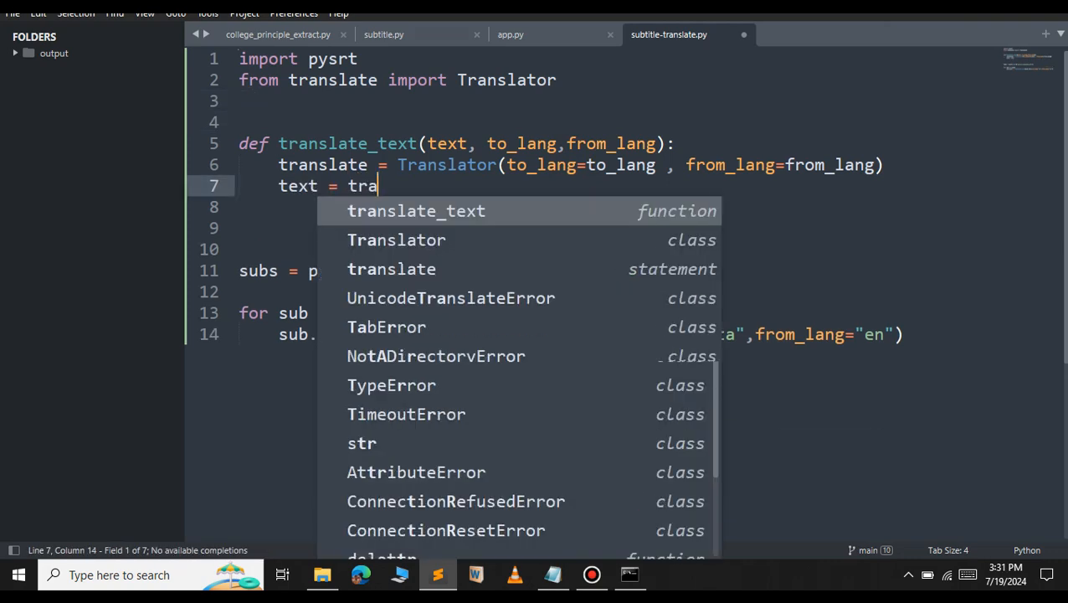
text(ns)
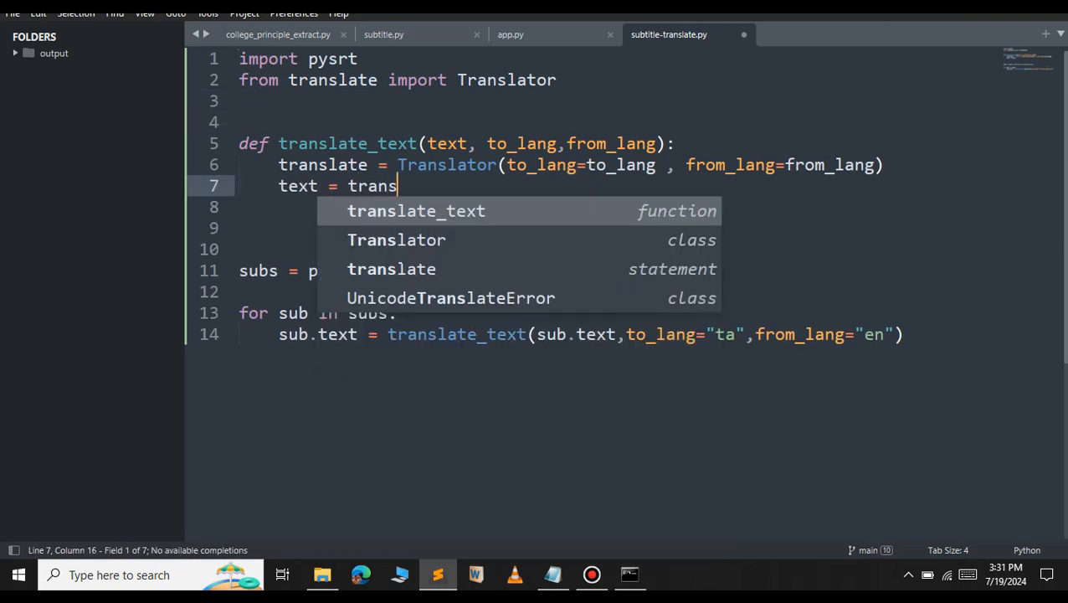
text(l)
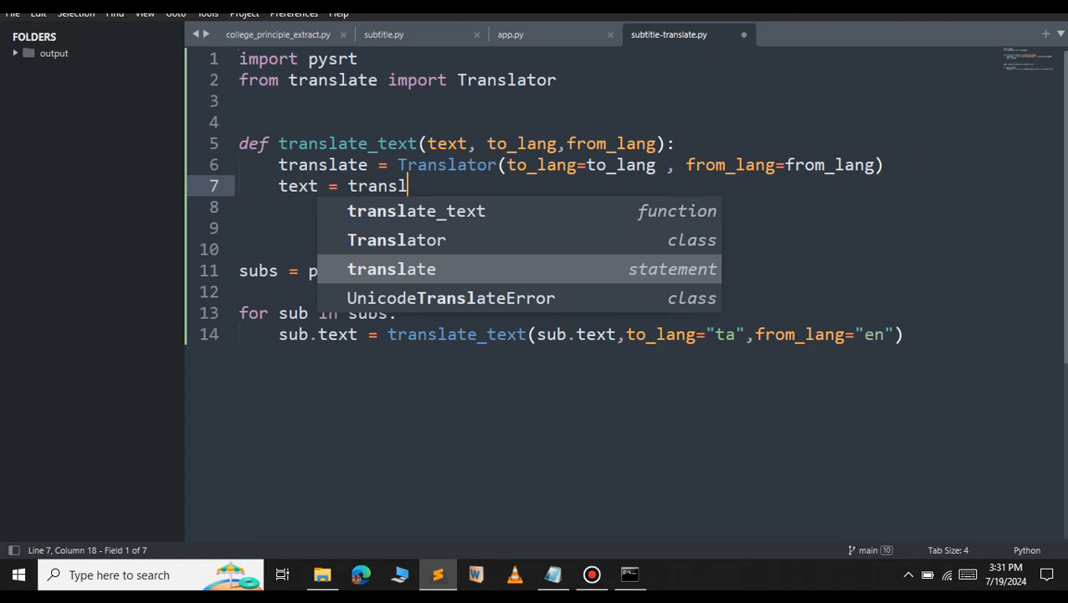
text(ate.t)
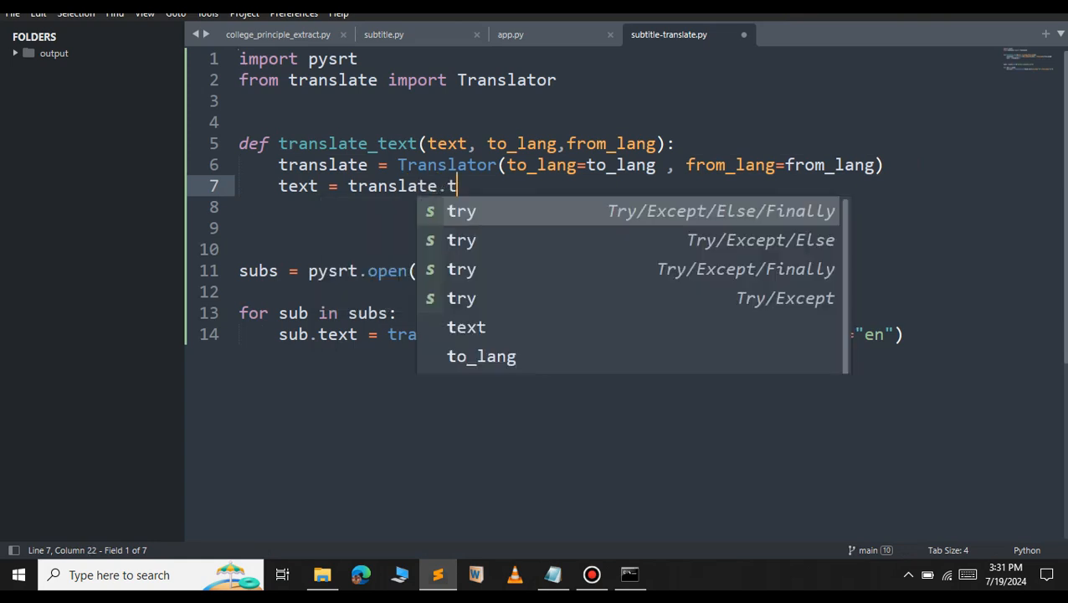
text(ranslate()
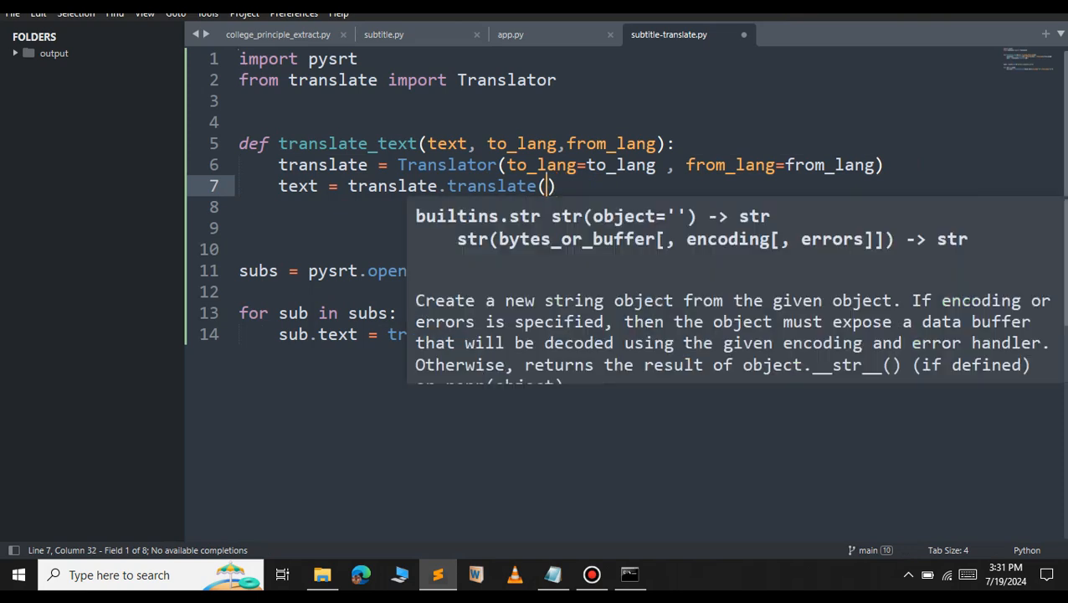
text(text)
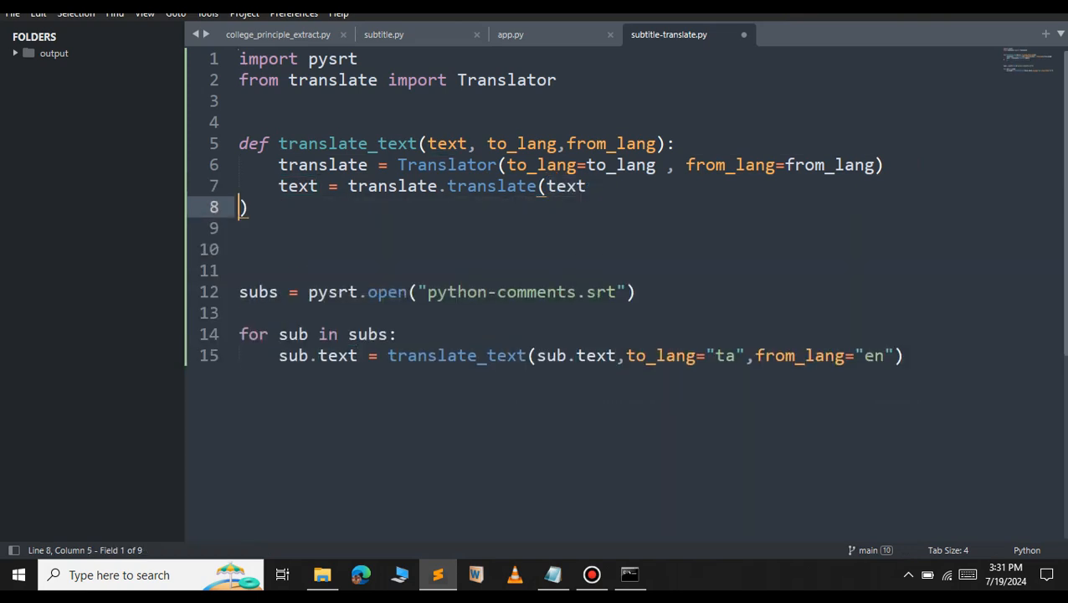
text(return text)
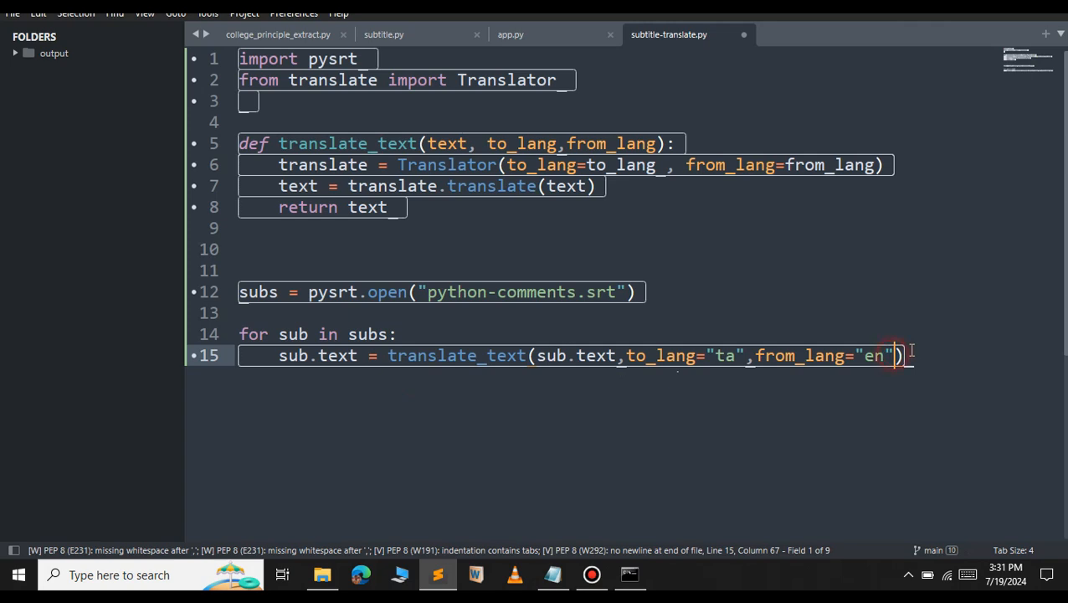
Step: Add subs.save('translated-file.srt') on a new line after the loop
key(enter)
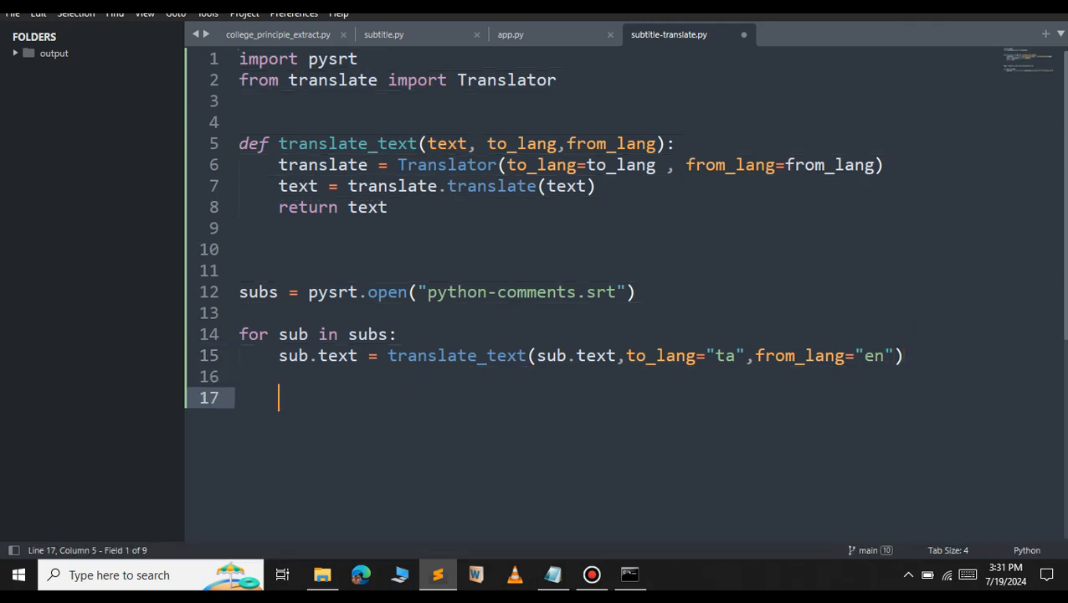
text(subs.save()
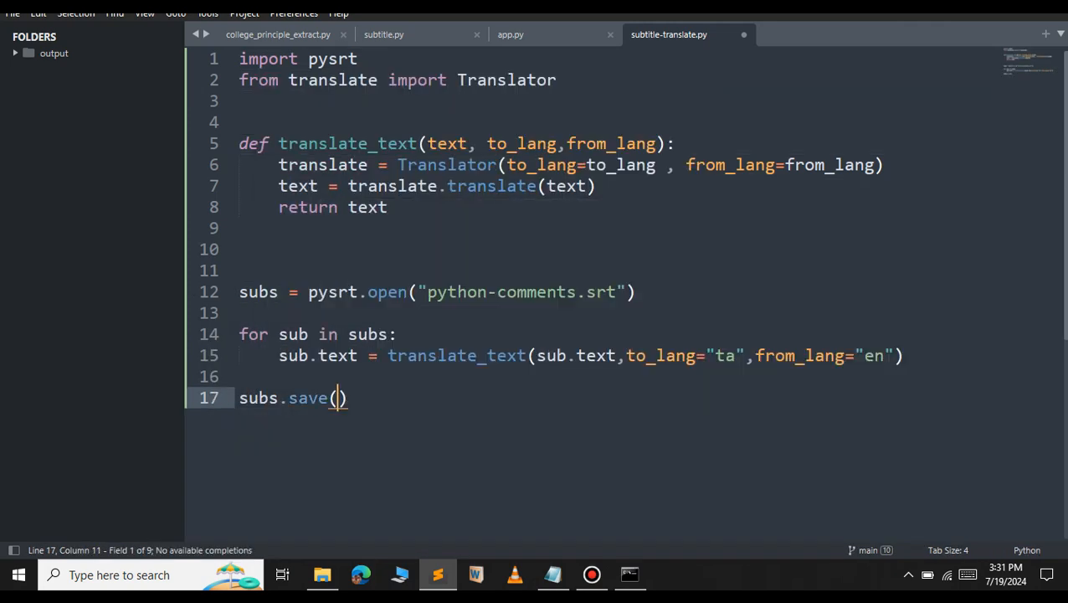
text(')
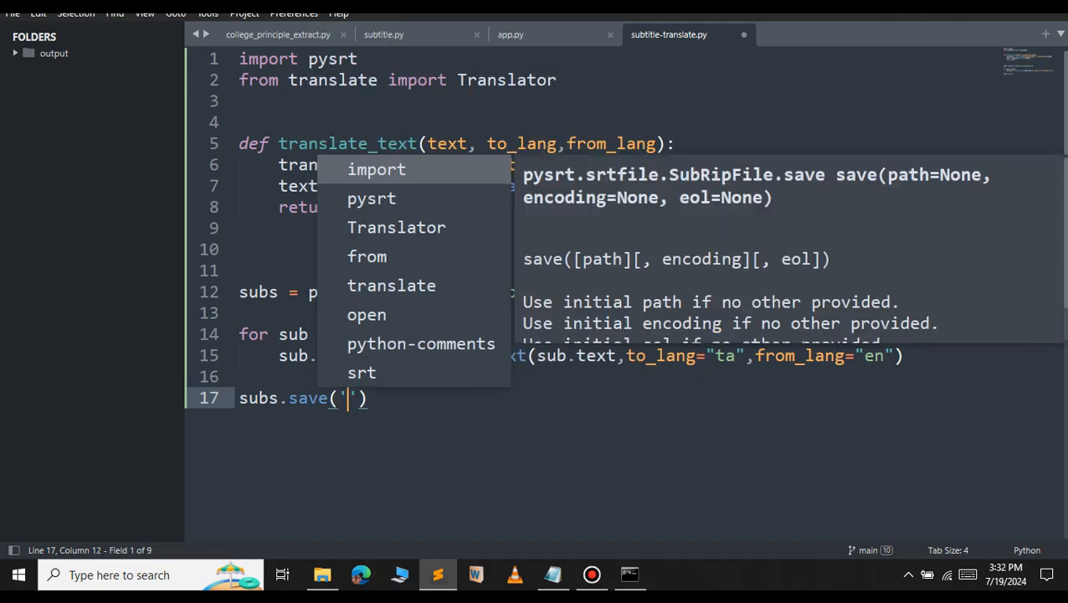
text(tra)
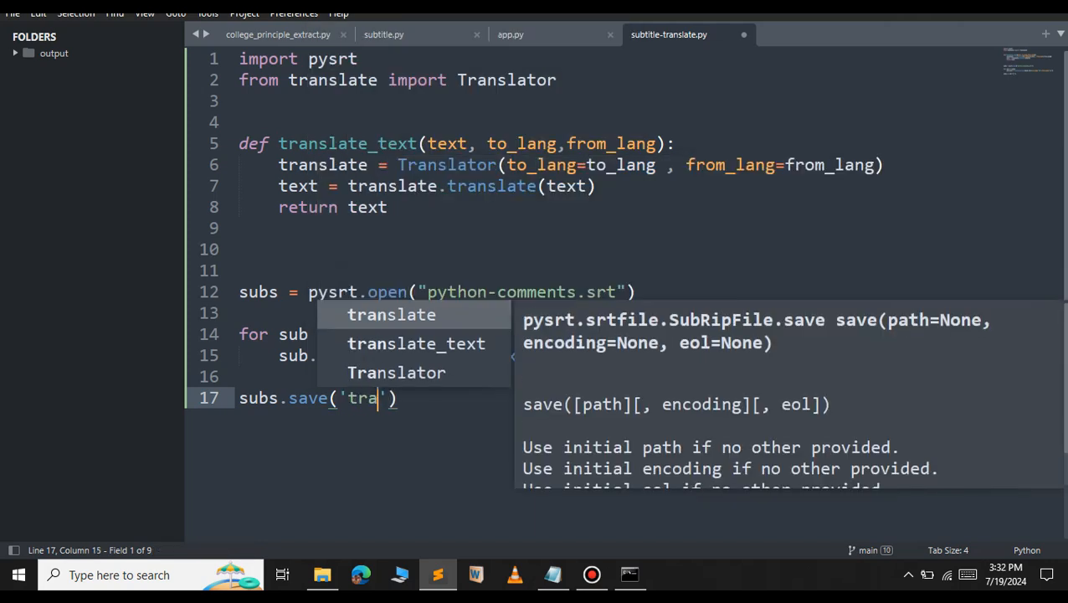
text(nslated-)
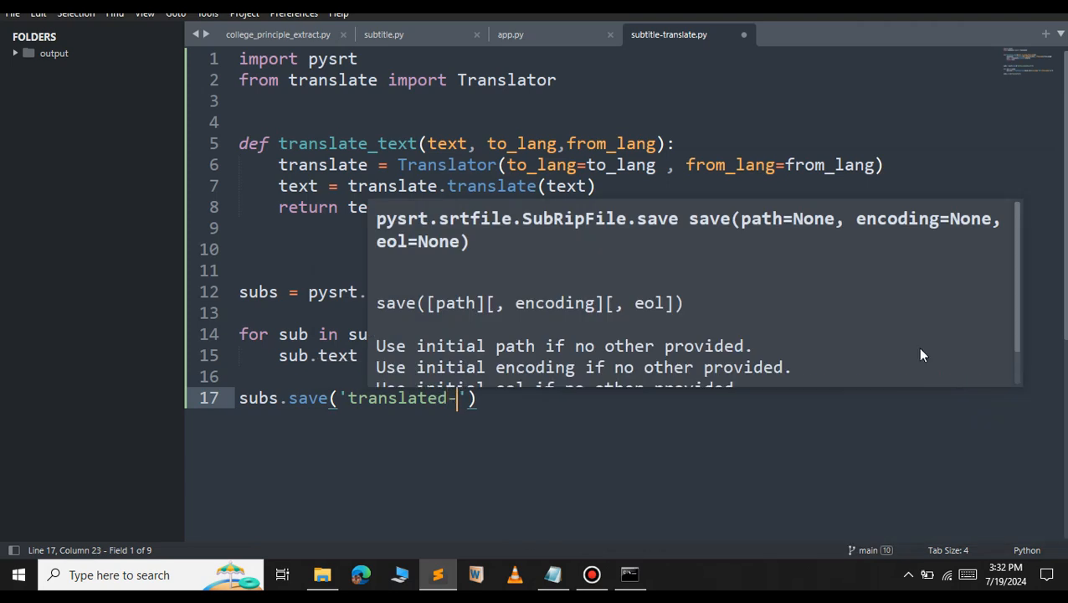
text(file.)
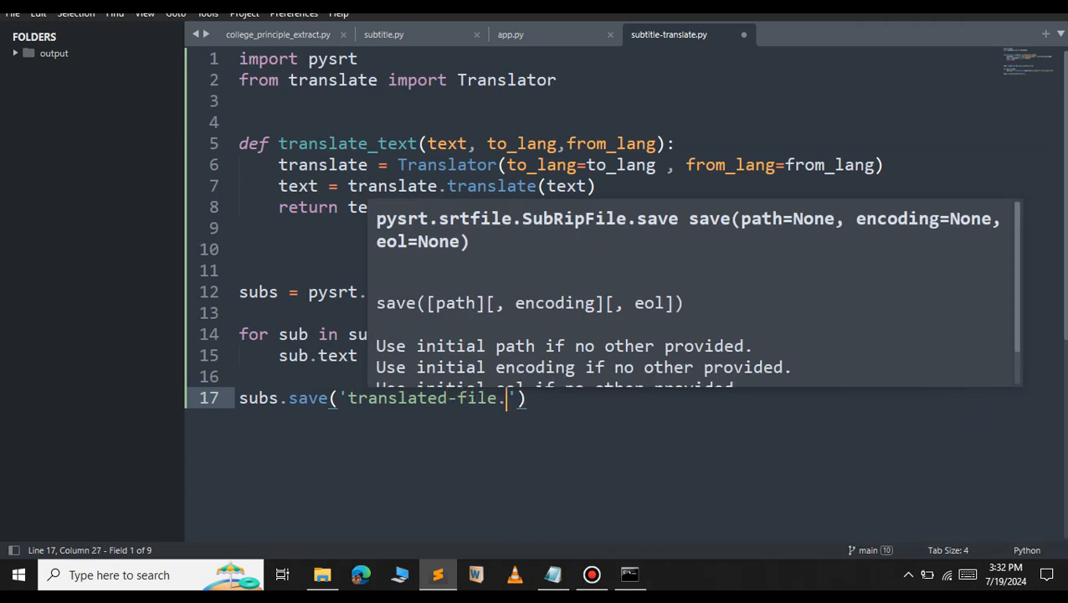
text(srt)
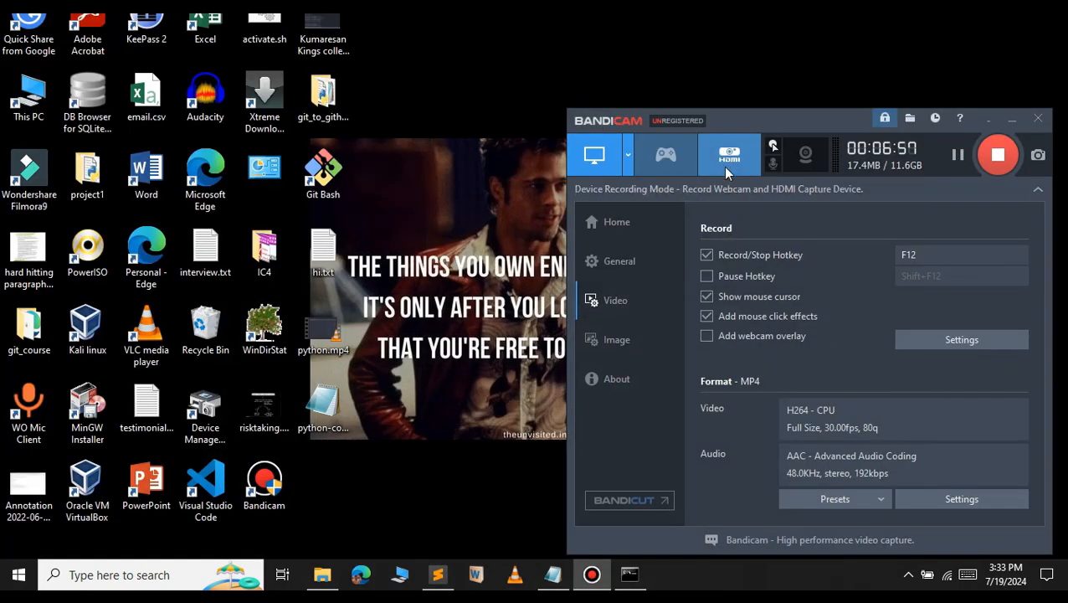
Step: Open translated-file.srt from the project folder to check its contents
click(595, 154)
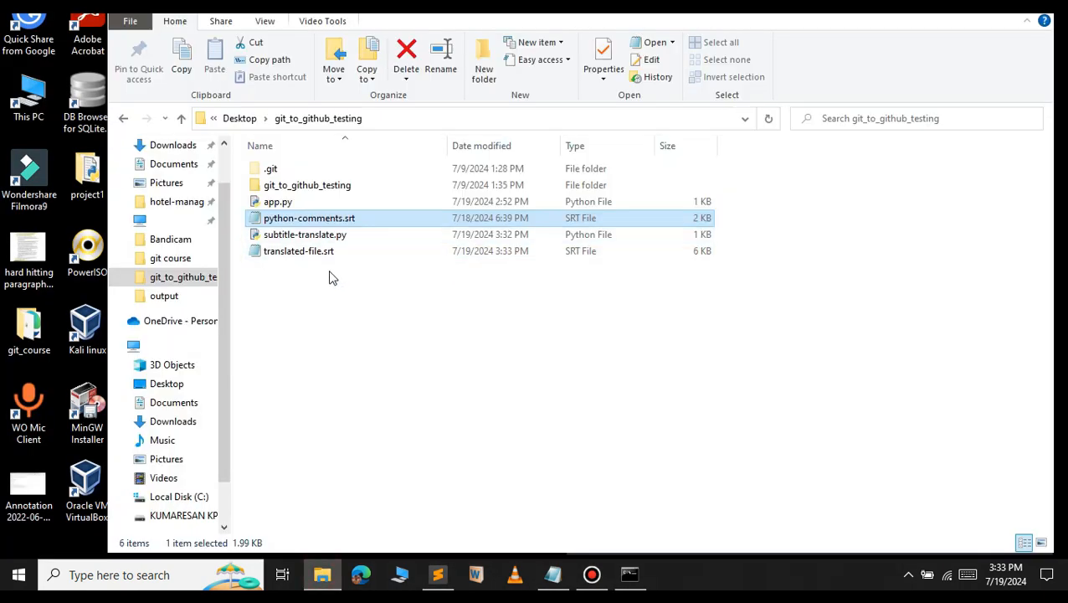
mouse_move(298, 252)
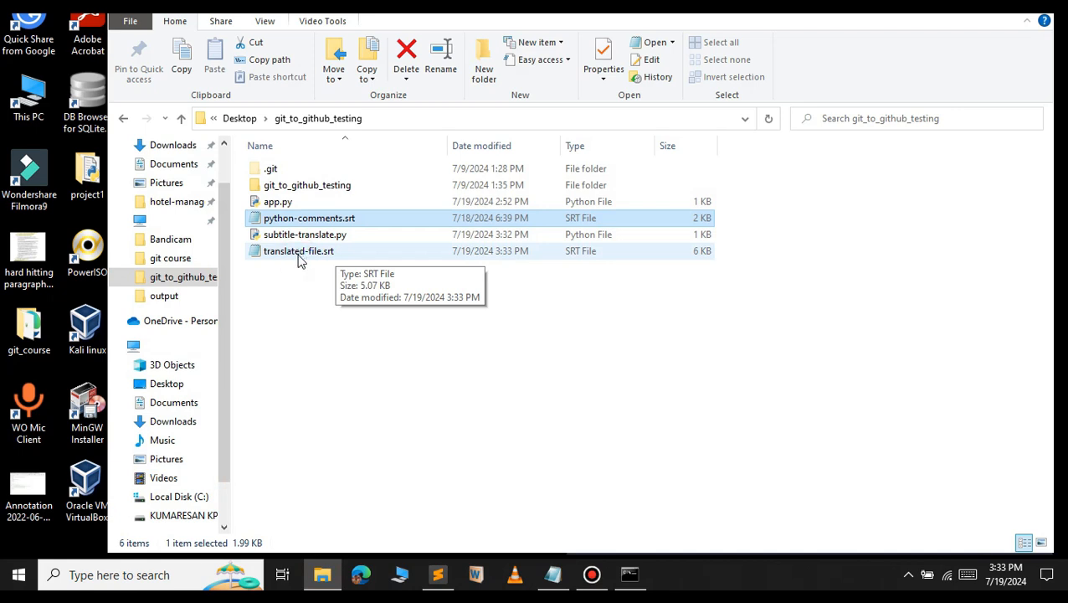
double_click(298, 251)
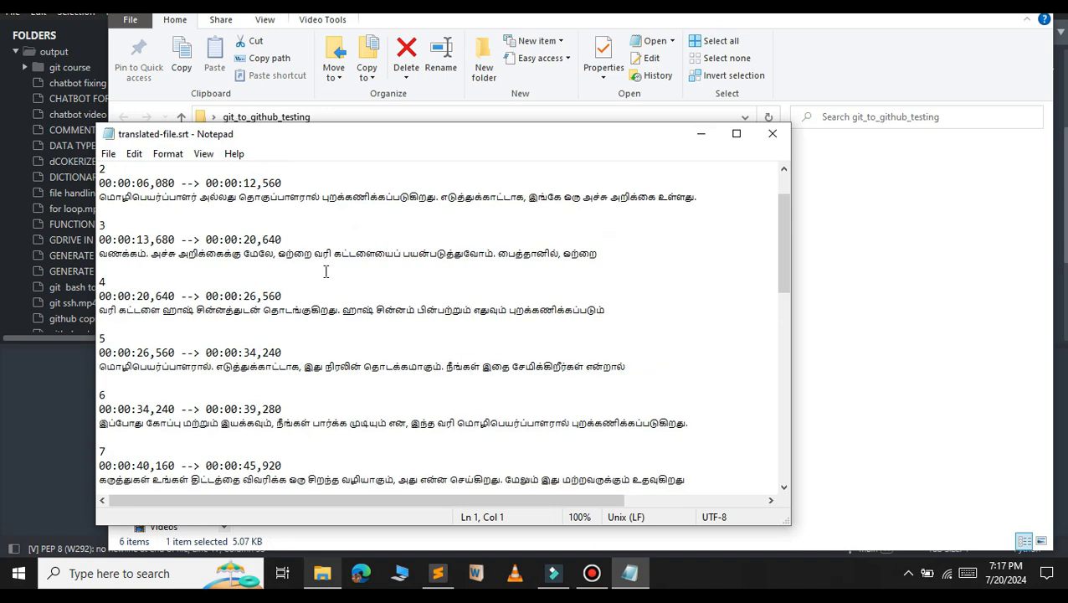
Step: Scroll through the Tamil subtitles in Notepad, then close the file
scroll(up, 3)
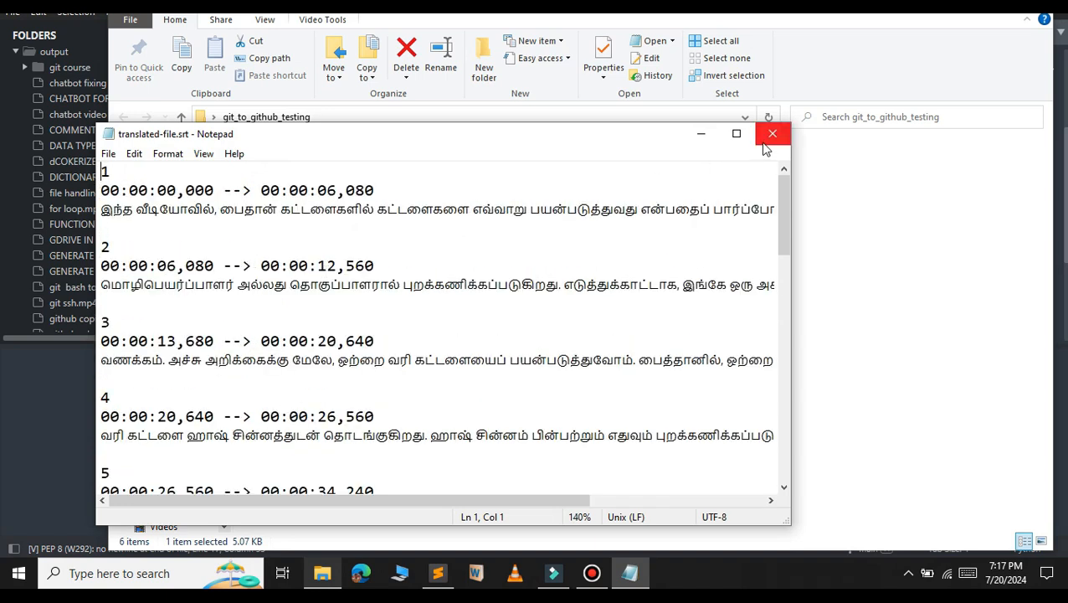
click(772, 134)
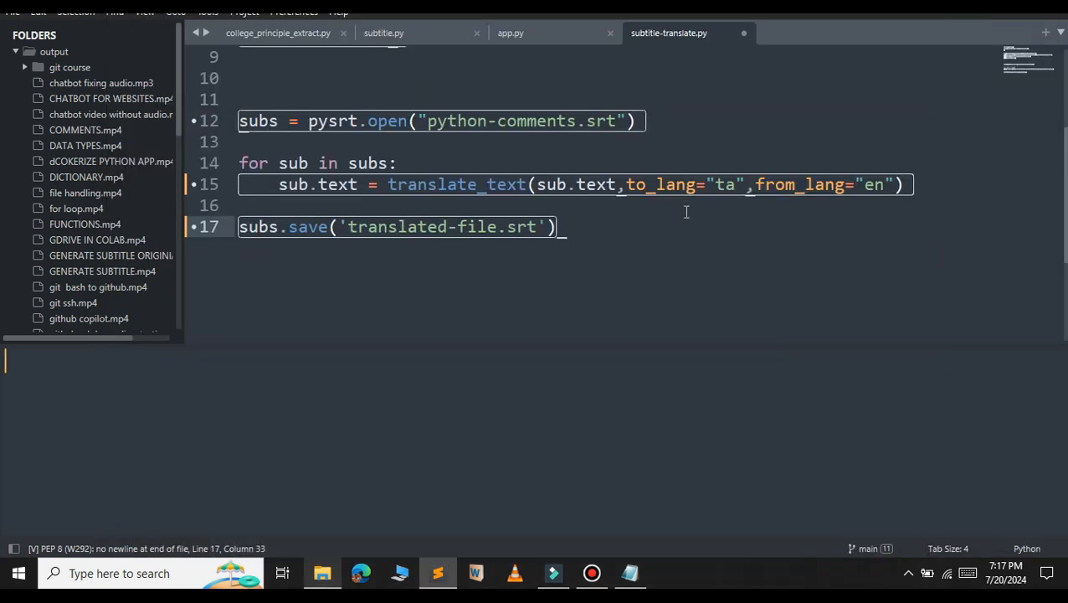
Step: Change to_lang to "hi" and the output name to translated-file-hindi.srt
click(735, 184)
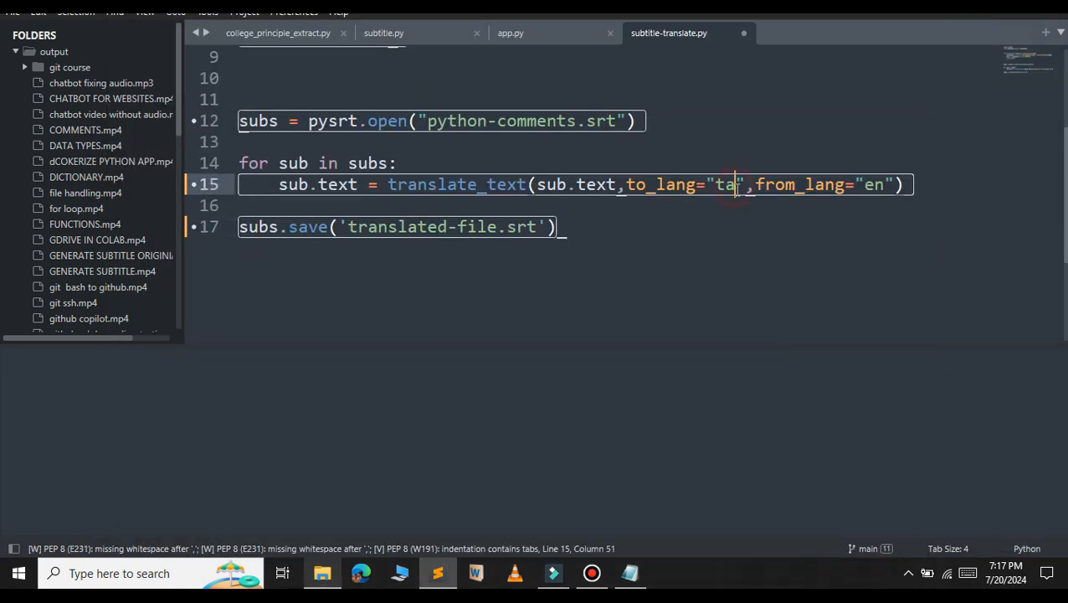
key(Backspace)
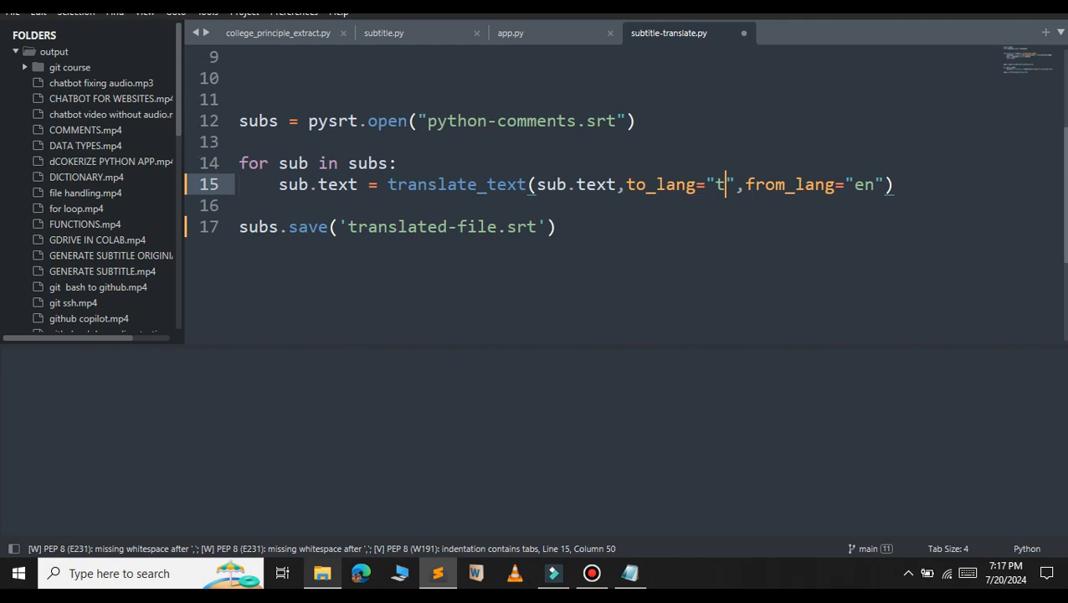
text(i)
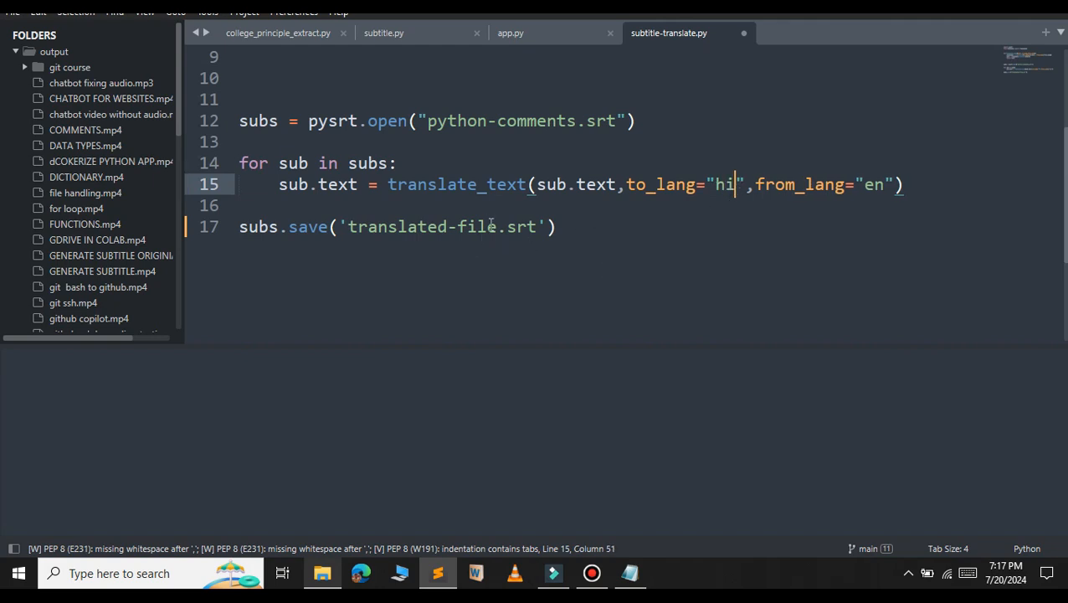
click(498, 226)
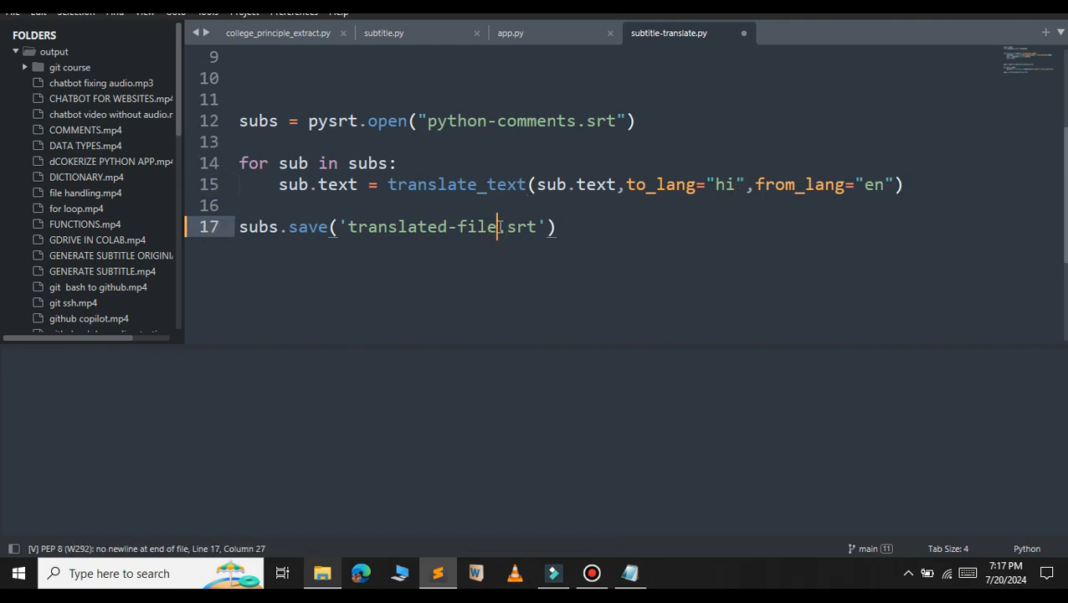
text(-)
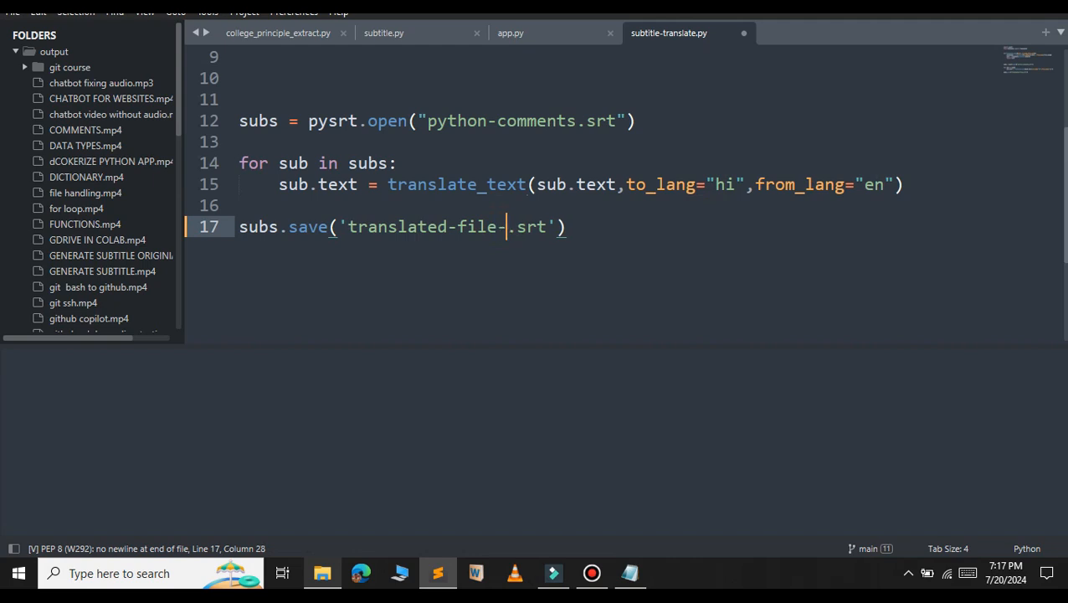
text(hindi)
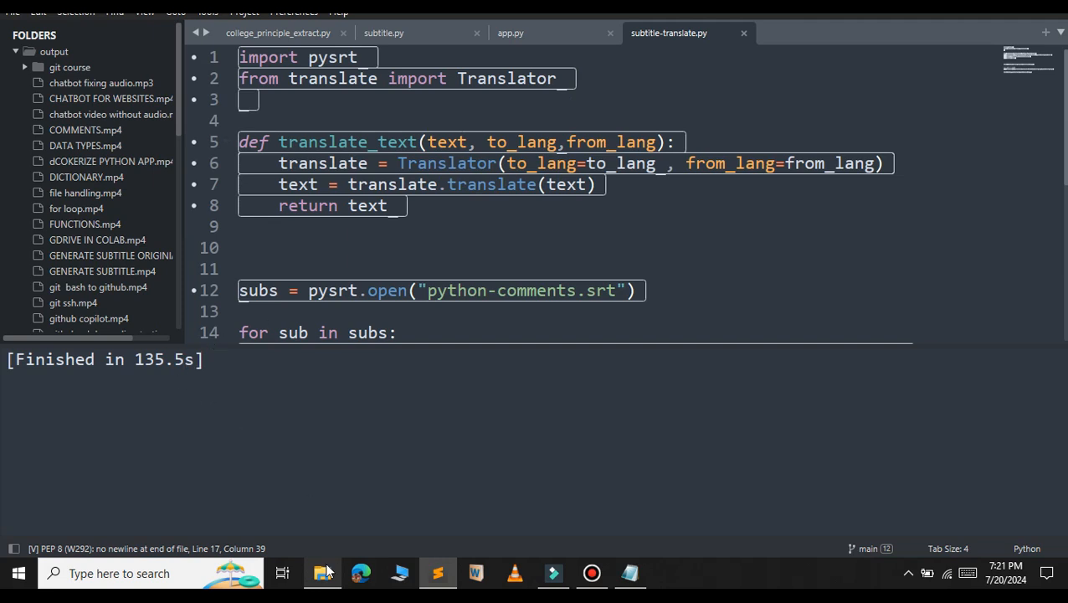
Step: View translated-file-hindi.srt in Notepad from the project folder and scroll through the Hindi subtitles
click(321, 573)
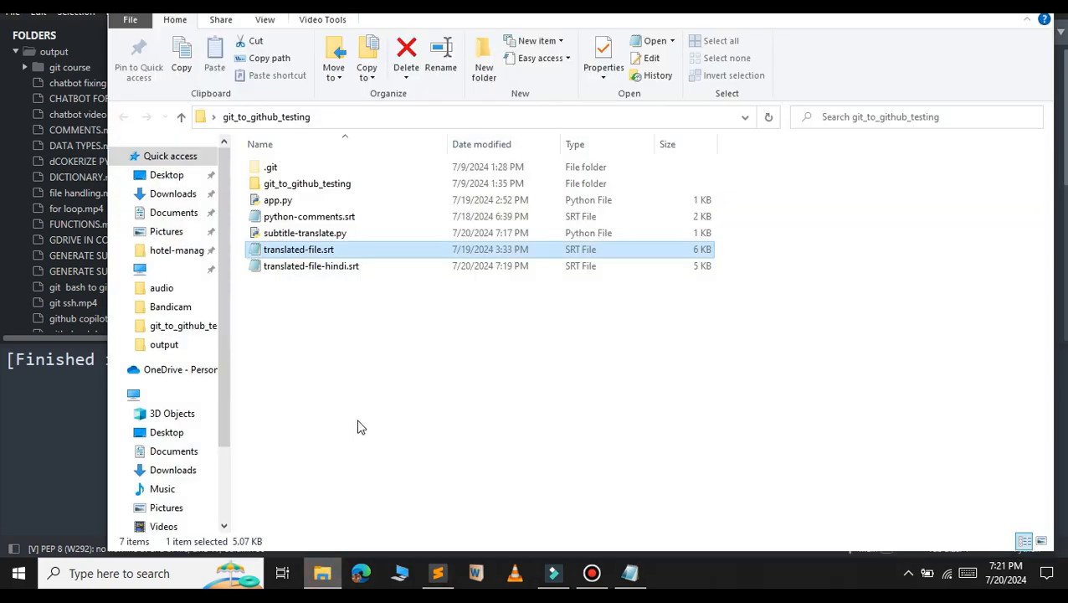
mouse_move(288, 313)
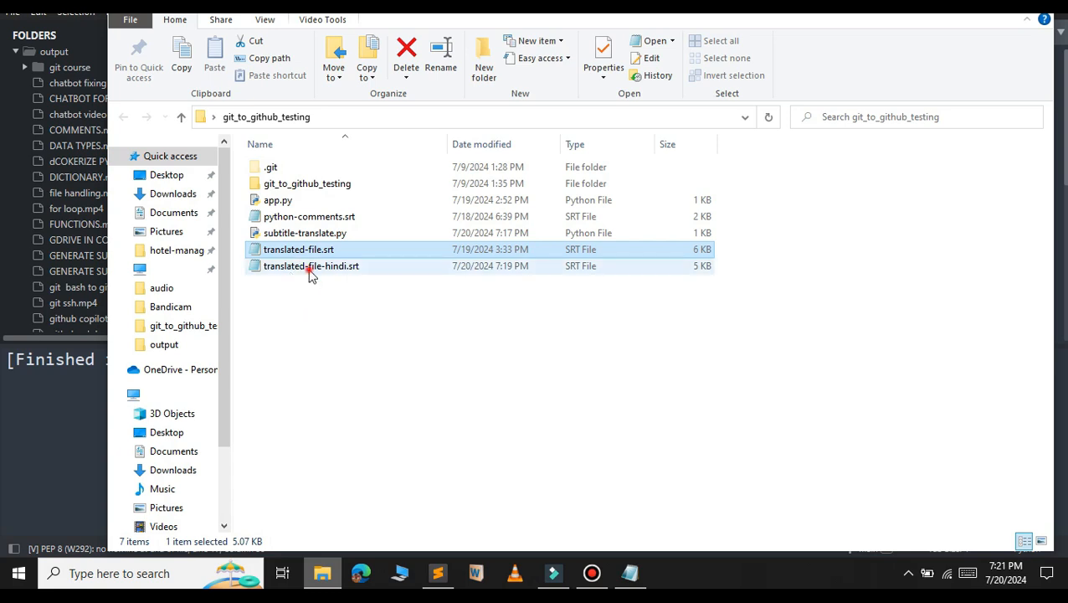
double_click(311, 264)
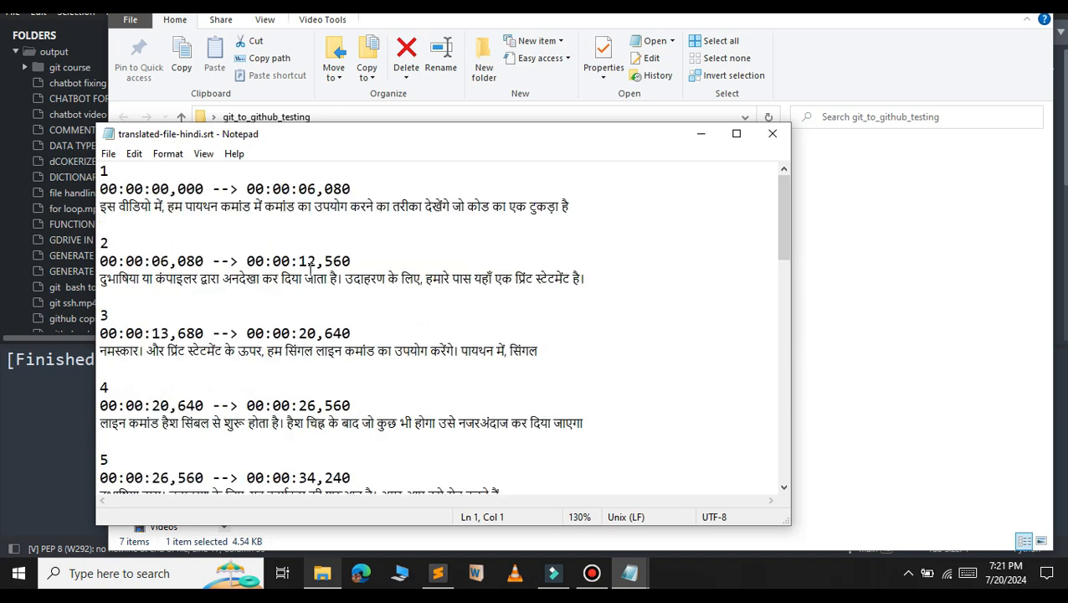
scroll(down, 3)
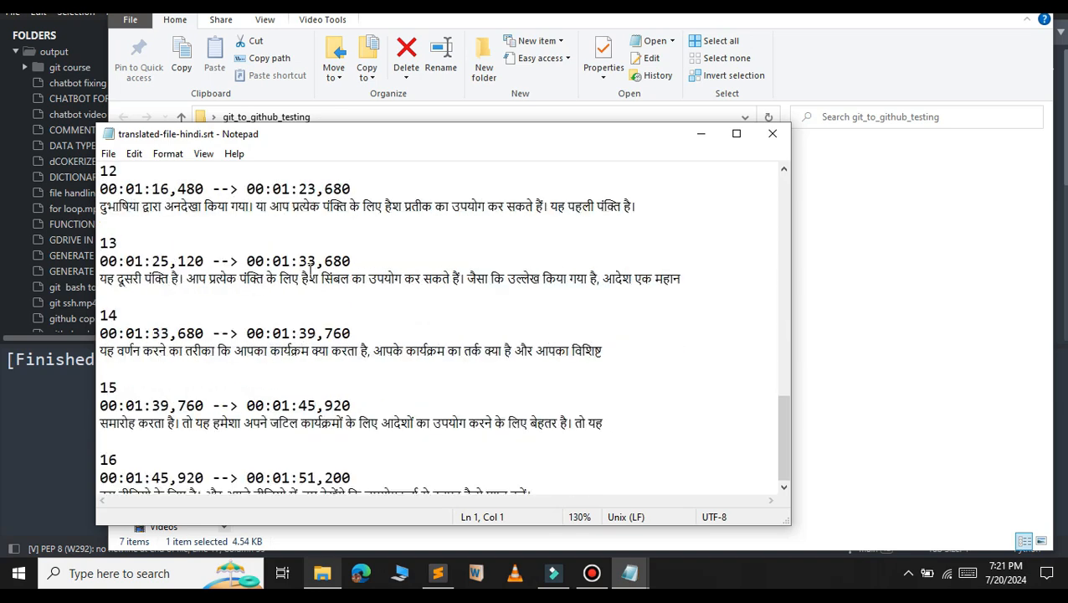
scroll(up, 3)
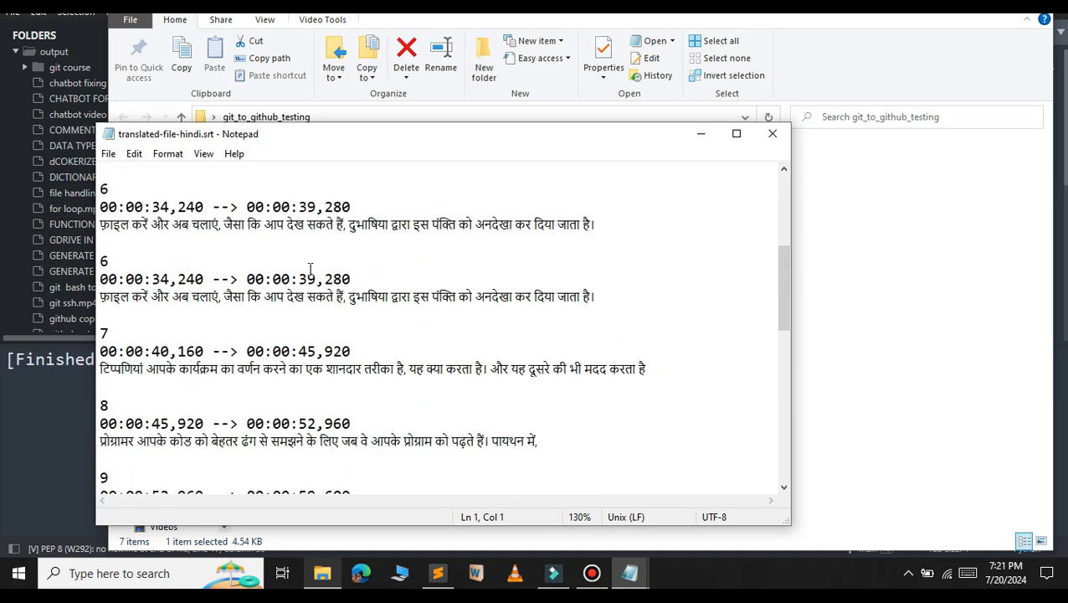